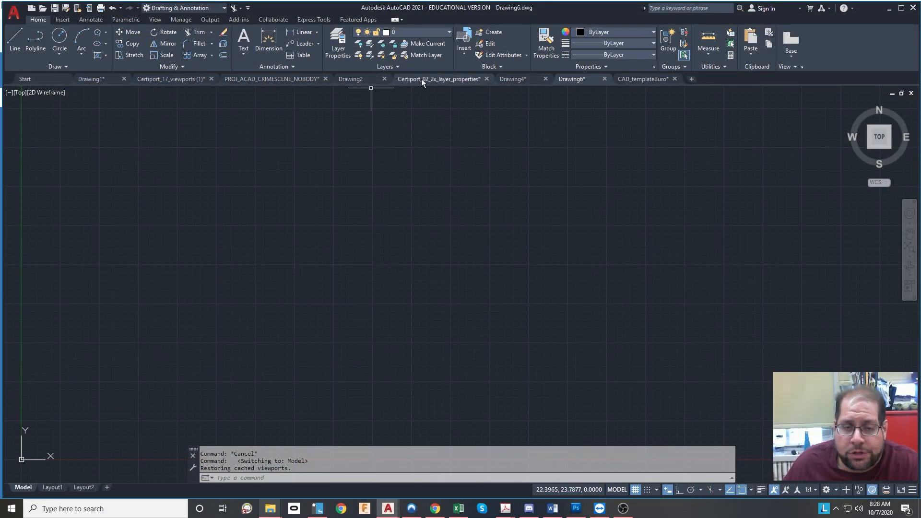
{"action": "mouse_move", "coordinate": [497, 219]}
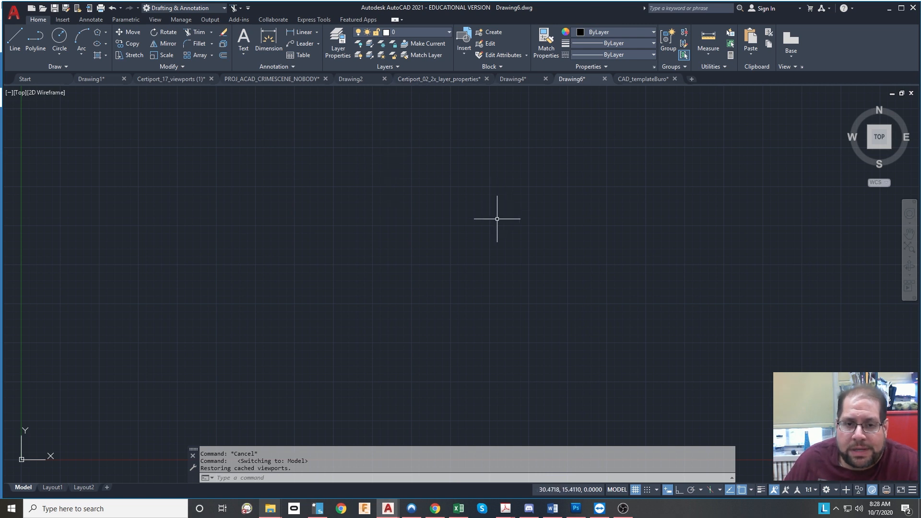
{"action": "mouse_move", "coordinate": [440, 165]}
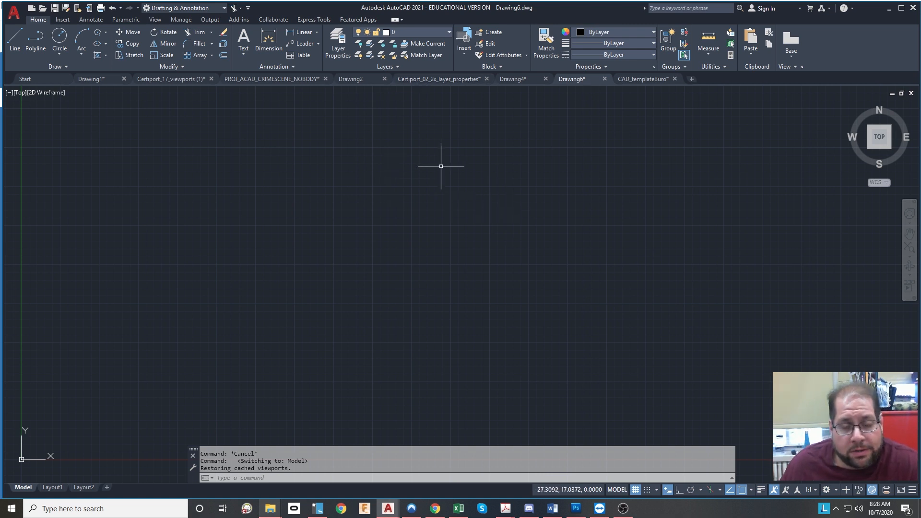
{"action": "mouse_move", "coordinate": [493, 150]}
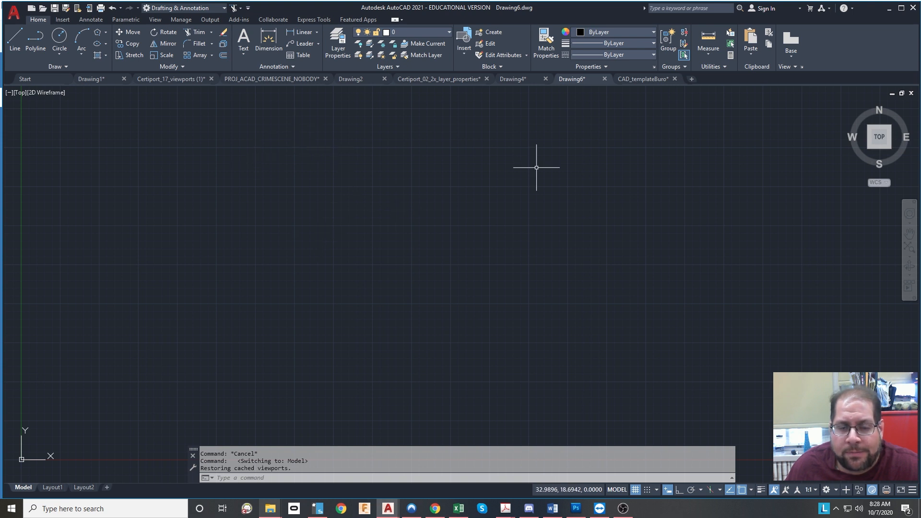
{"action": "mouse_move", "coordinate": [392, 194]}
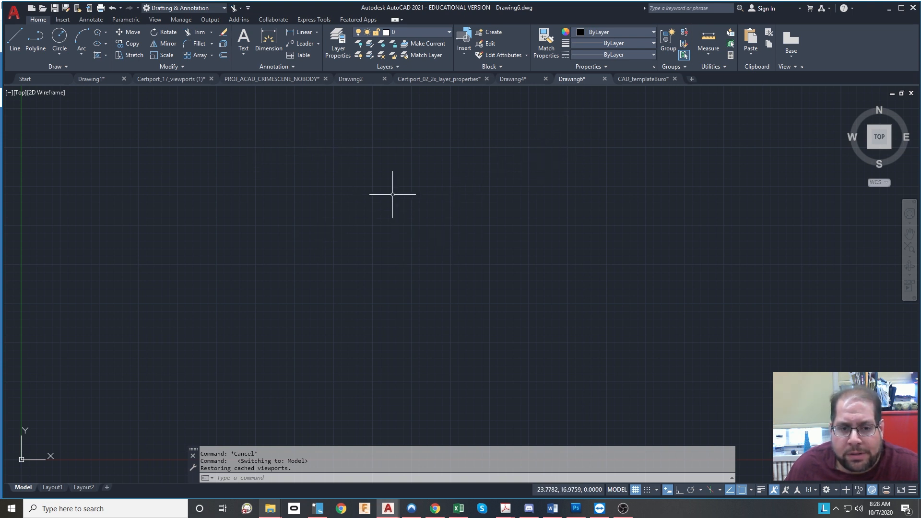
{"action": "mouse_move", "coordinate": [375, 206]}
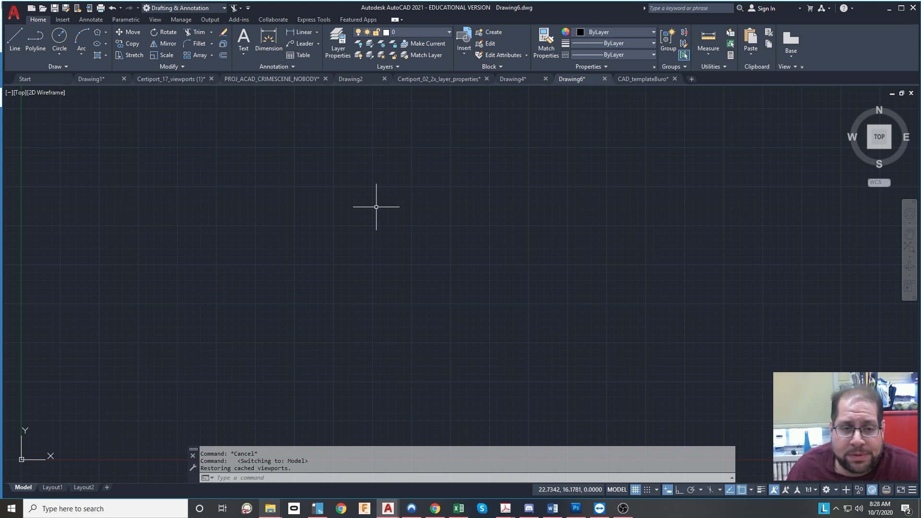
{"action": "mouse_move", "coordinate": [428, 145]}
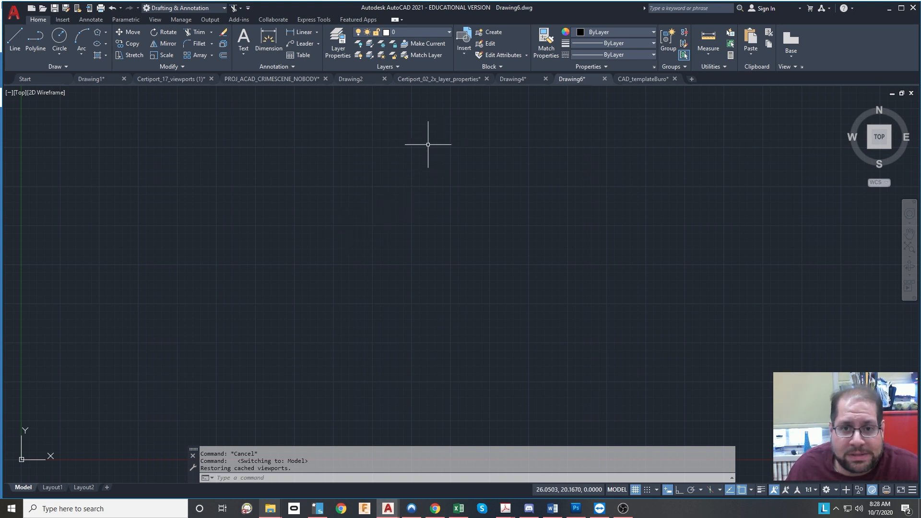
{"action": "mouse_move", "coordinate": [396, 188]}
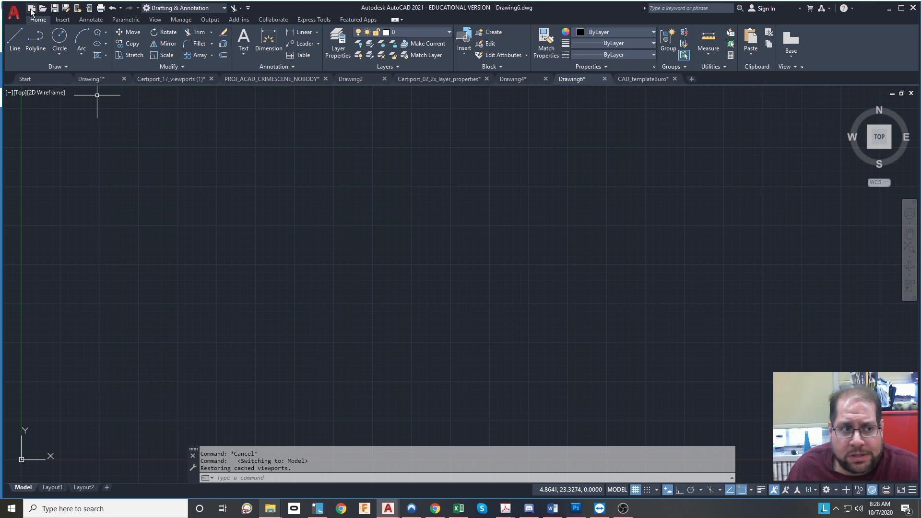
Dismiss the template chooser, then view Layout1 and Layout2 and return to model space.
{"action": "left_click", "coordinate": [13, 8]}
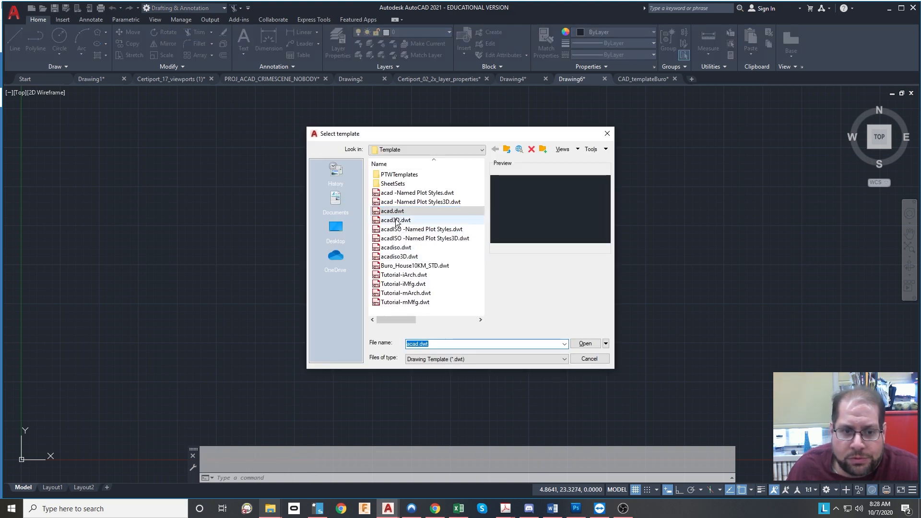
{"action": "mouse_move", "coordinate": [396, 220]}
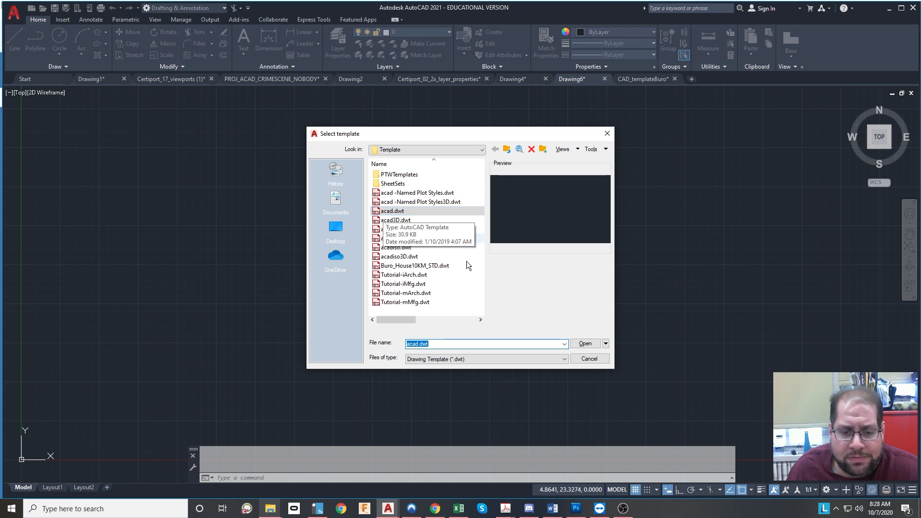
{"action": "left_click", "coordinate": [584, 343]}
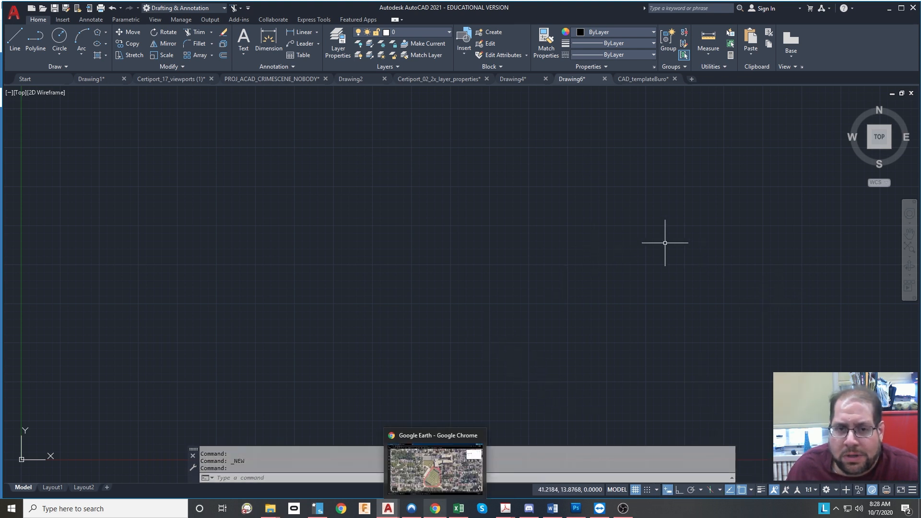
{"action": "mouse_move", "coordinate": [115, 445]}
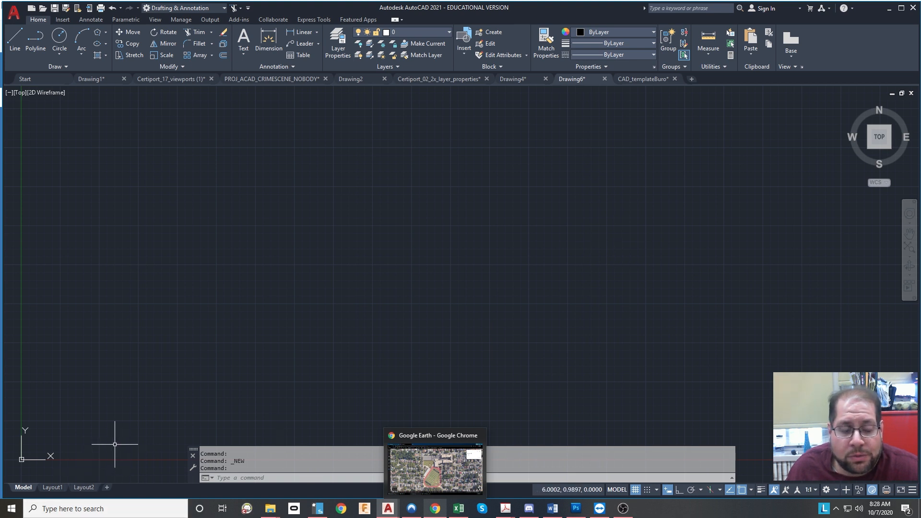
{"action": "left_click", "coordinate": [52, 489]}
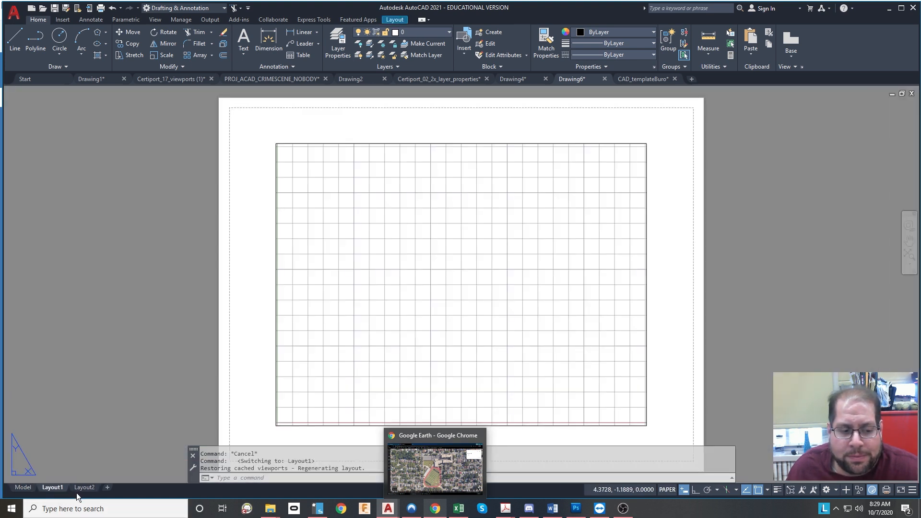
{"action": "left_click", "coordinate": [83, 487]}
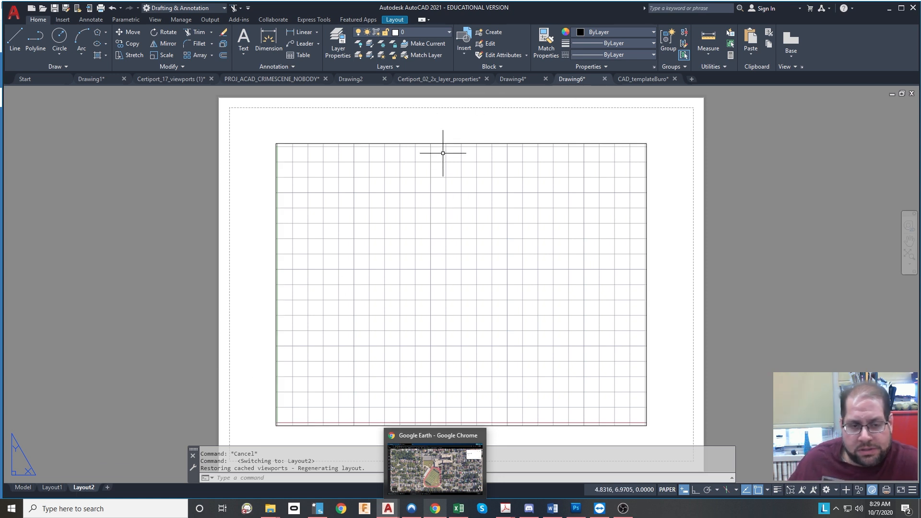
{"action": "mouse_move", "coordinate": [445, 141]}
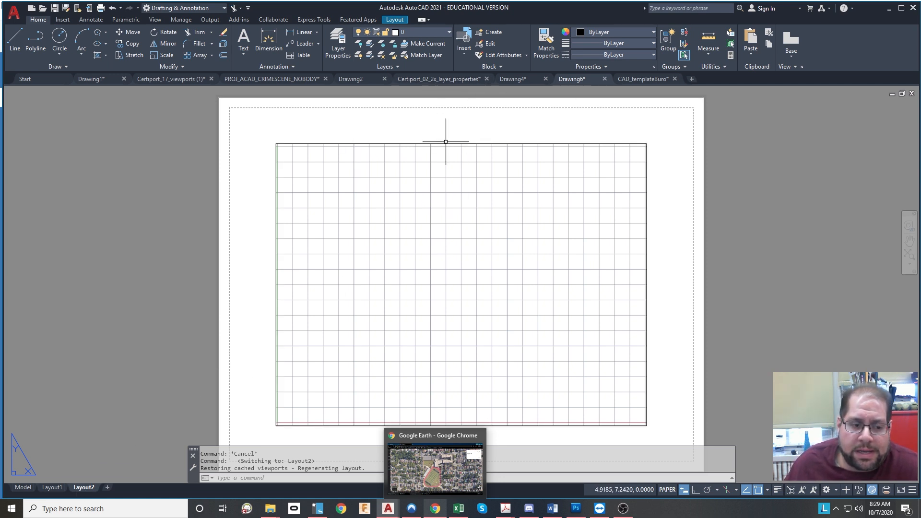
{"action": "mouse_move", "coordinate": [89, 460]}
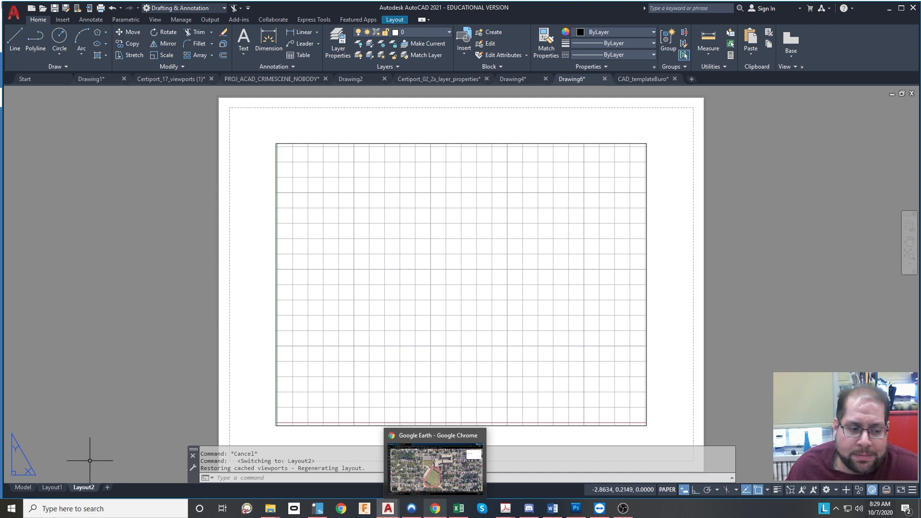
{"action": "left_click", "coordinate": [23, 486]}
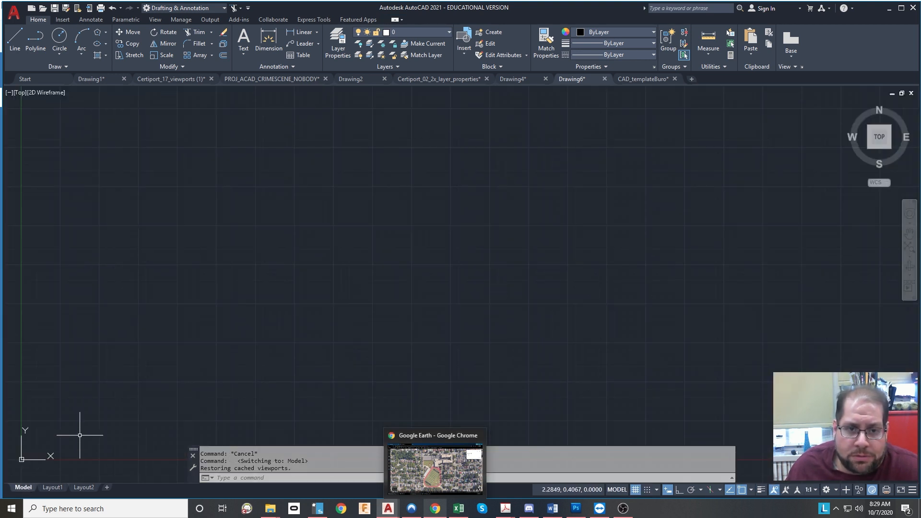
{"action": "mouse_move", "coordinate": [742, 99]}
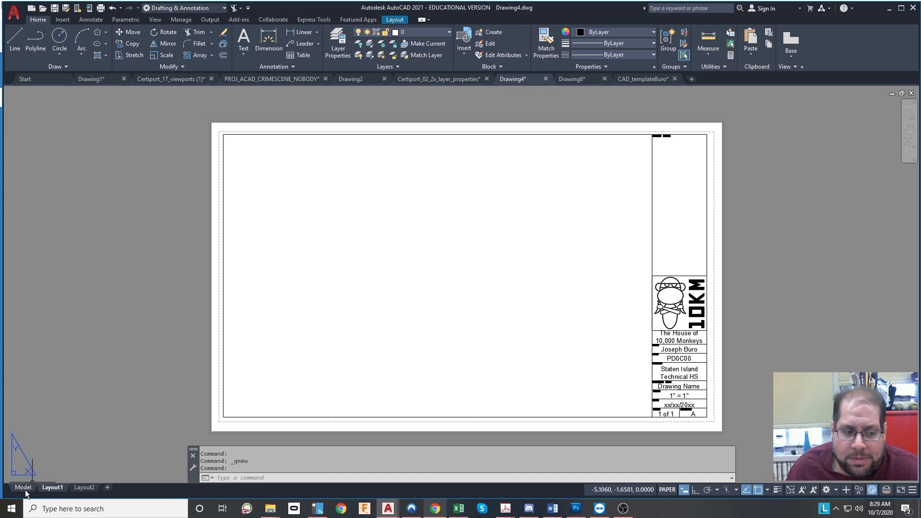
{"action": "left_click", "coordinate": [23, 487]}
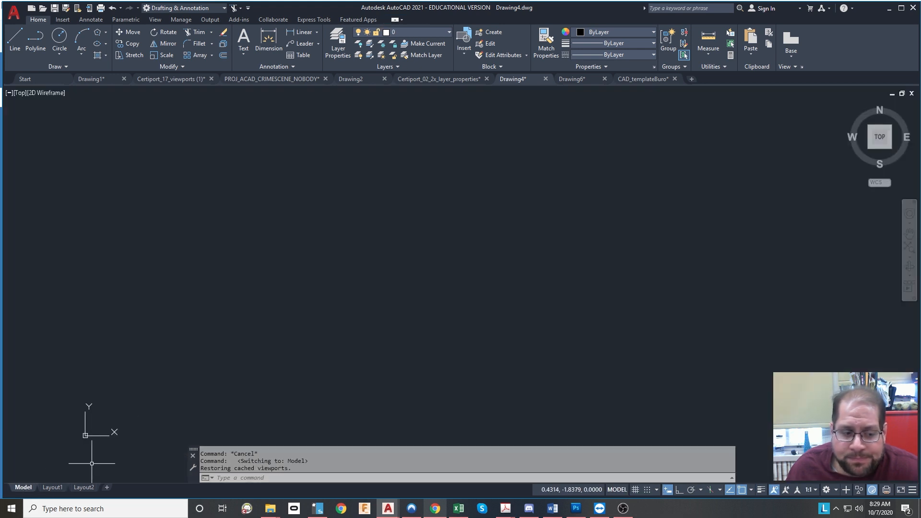
{"action": "left_click", "coordinate": [51, 486]}
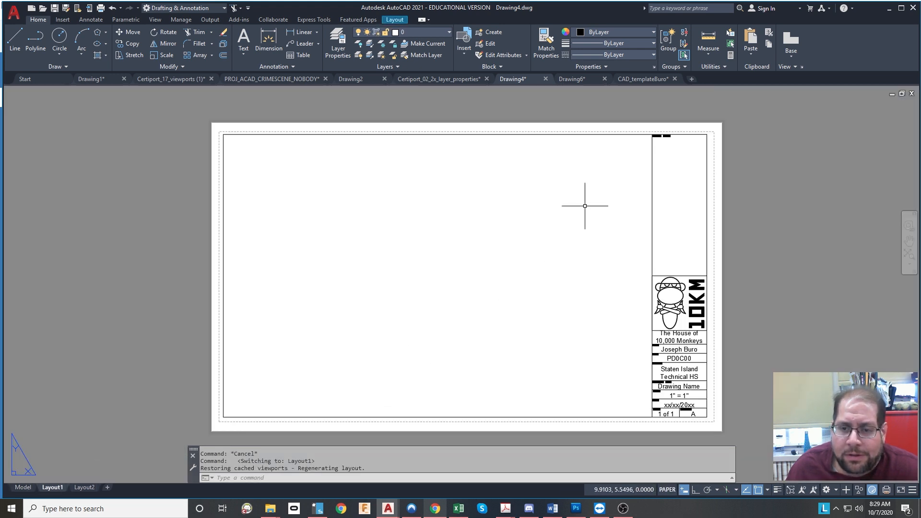
{"action": "mouse_move", "coordinate": [494, 264]}
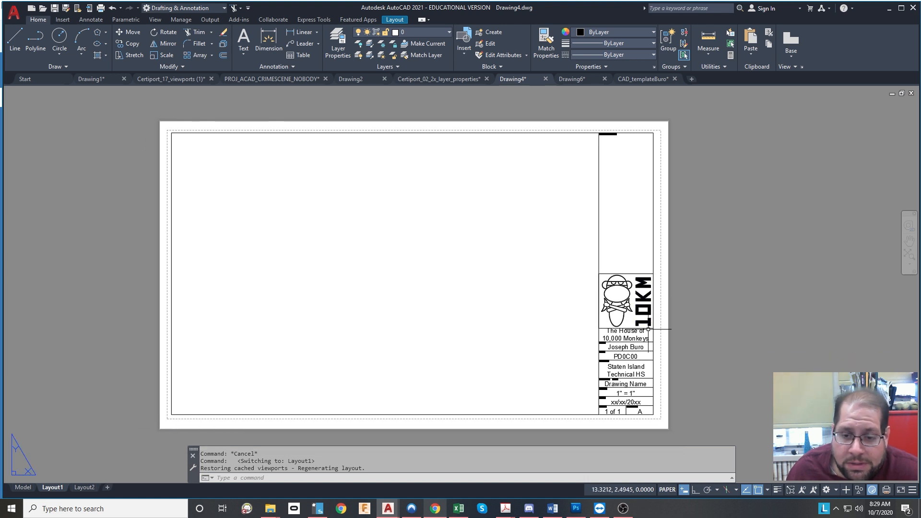
{"action": "mouse_move", "coordinate": [688, 301]}
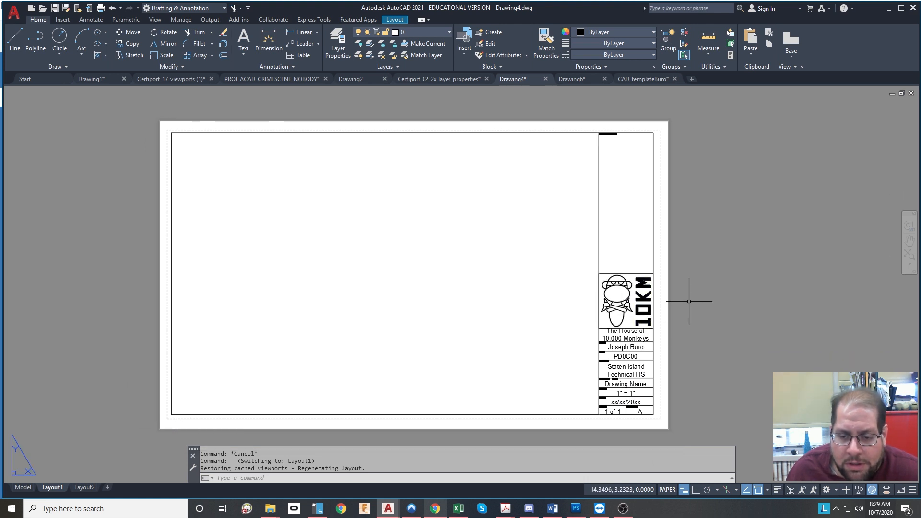
{"action": "mouse_move", "coordinate": [688, 319]}
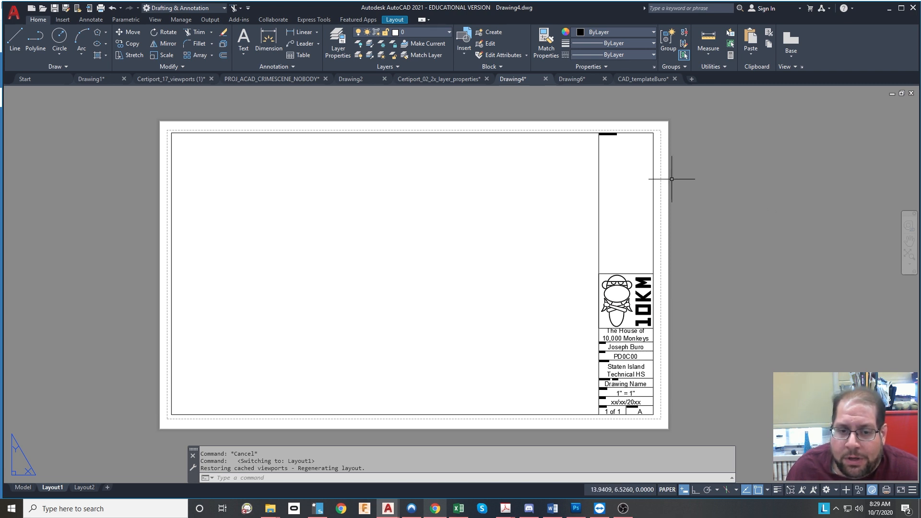
{"action": "mouse_move", "coordinate": [194, 215]}
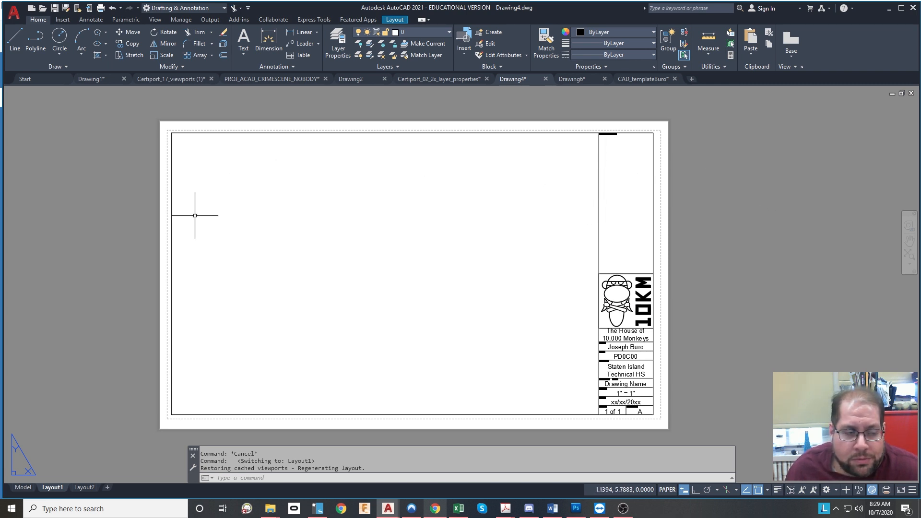
{"action": "mouse_move", "coordinate": [353, 96]}
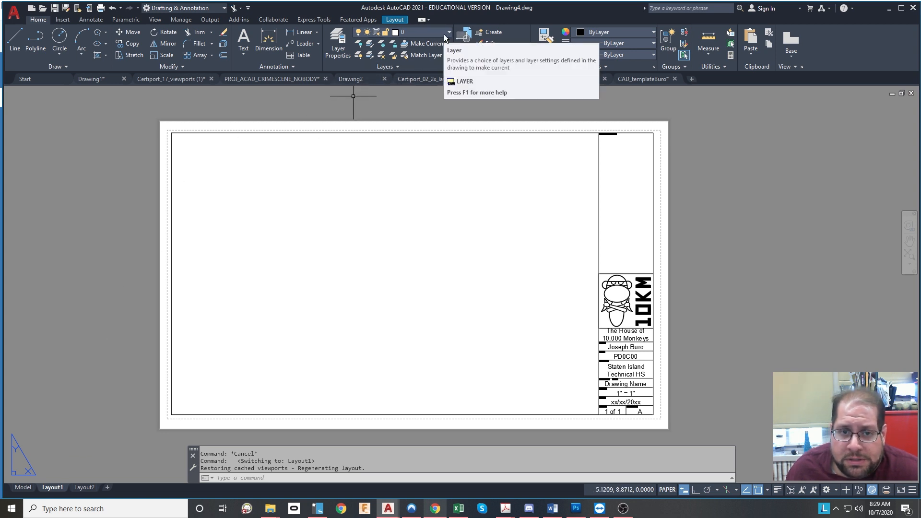
{"action": "left_click", "coordinate": [449, 33]}
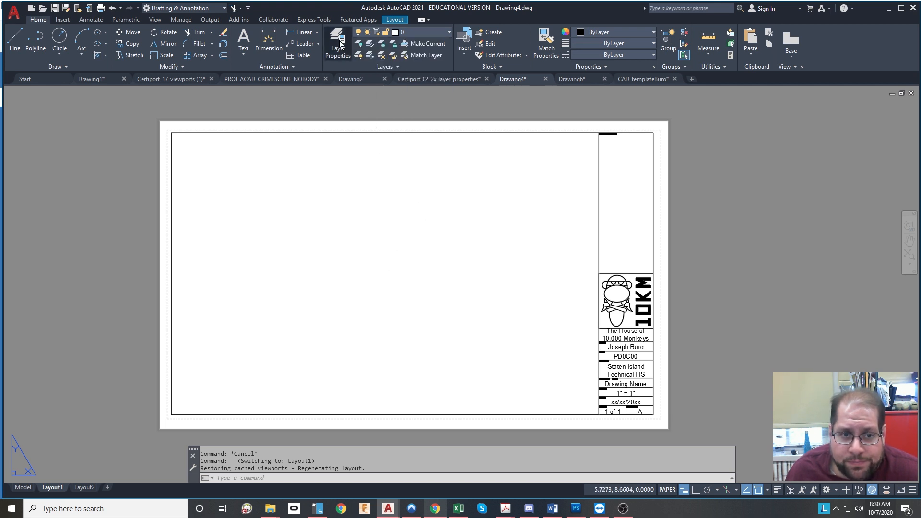
Review the five layers, keep Titleblock colour white, and close Layer Properties Manager.
{"action": "left_click", "coordinate": [338, 44]}
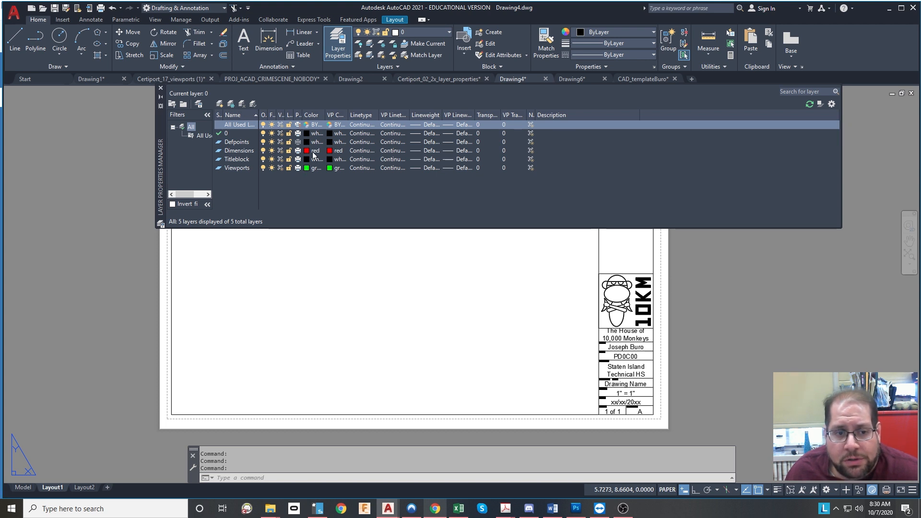
{"action": "mouse_move", "coordinate": [256, 157]}
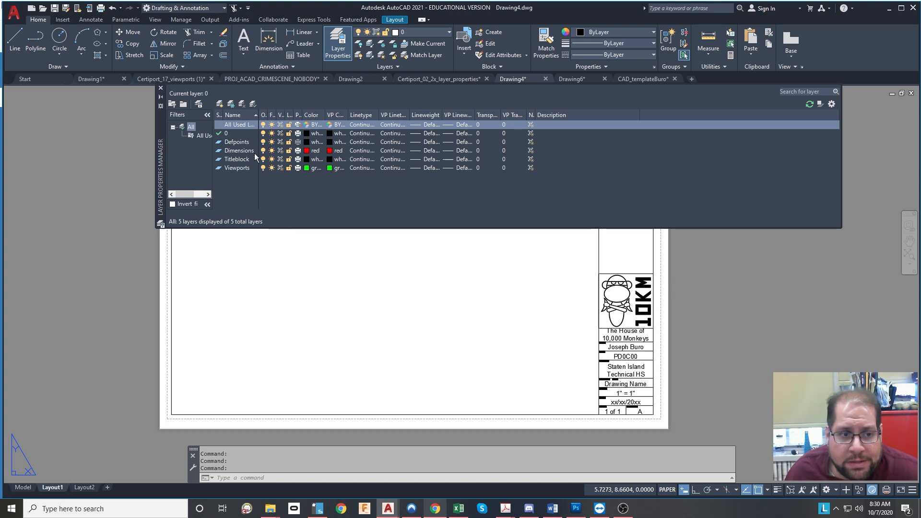
{"action": "mouse_move", "coordinate": [322, 137]}
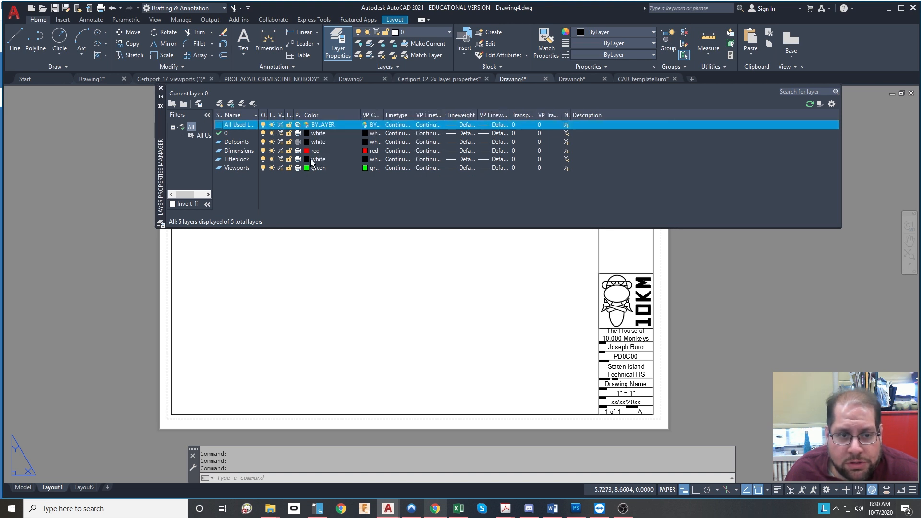
{"action": "left_click", "coordinate": [307, 160]}
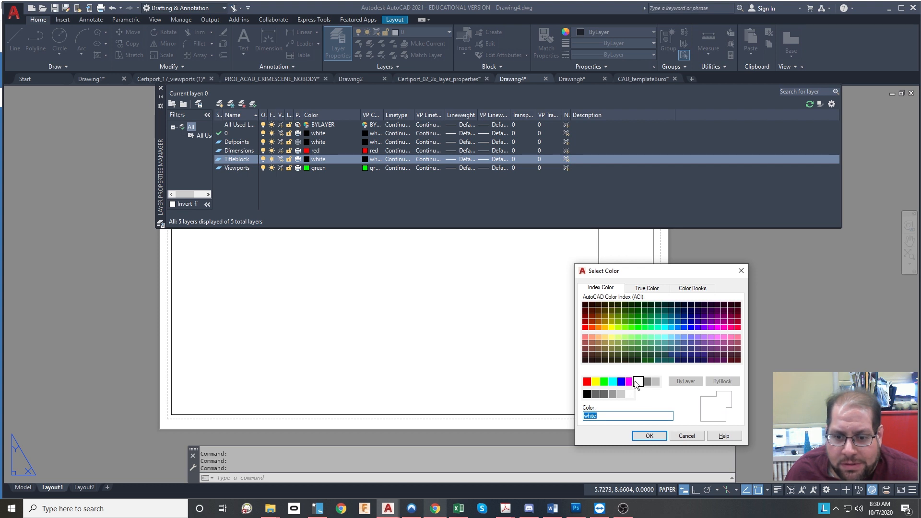
{"action": "left_click", "coordinate": [638, 382]}
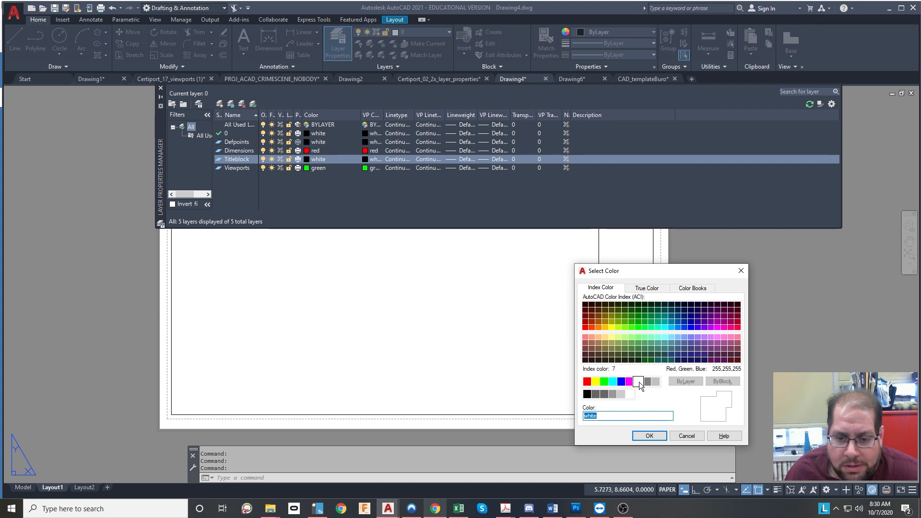
{"action": "left_click", "coordinate": [586, 381]}
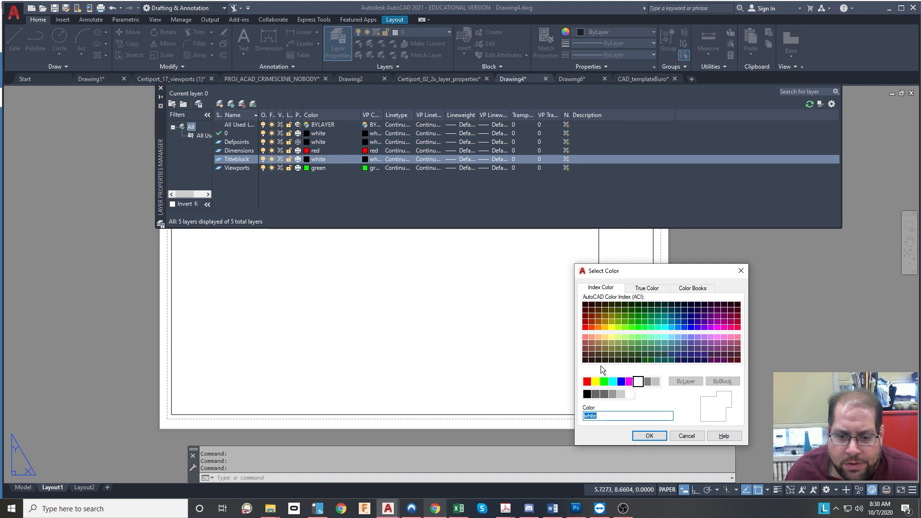
{"action": "left_click", "coordinate": [604, 382]}
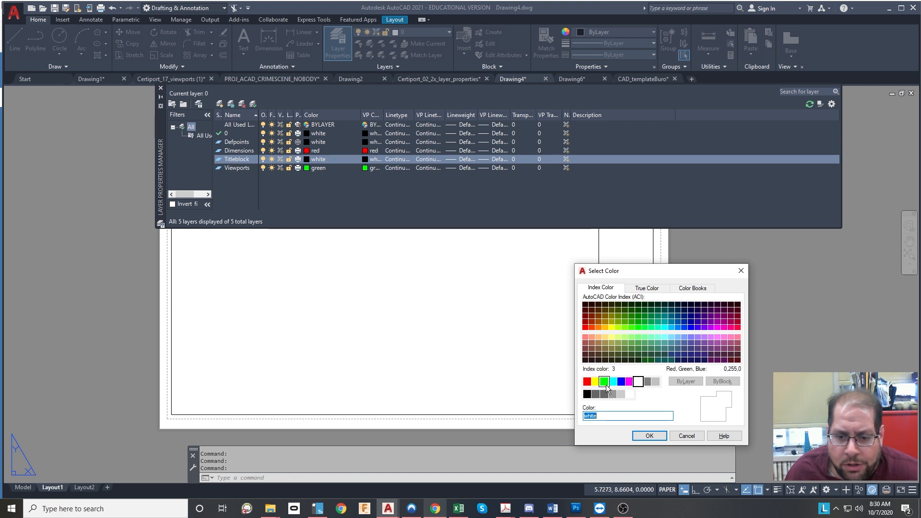
{"action": "left_click", "coordinate": [586, 381]}
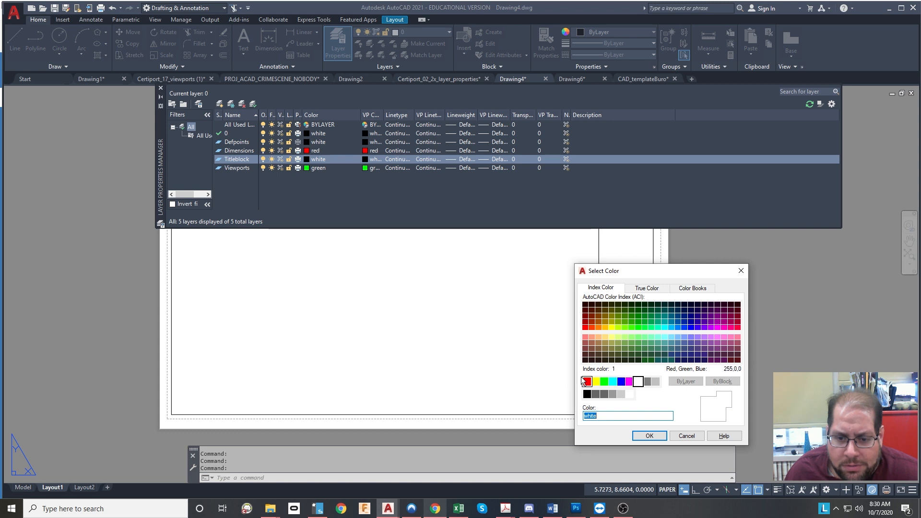
{"action": "left_click", "coordinate": [603, 381]}
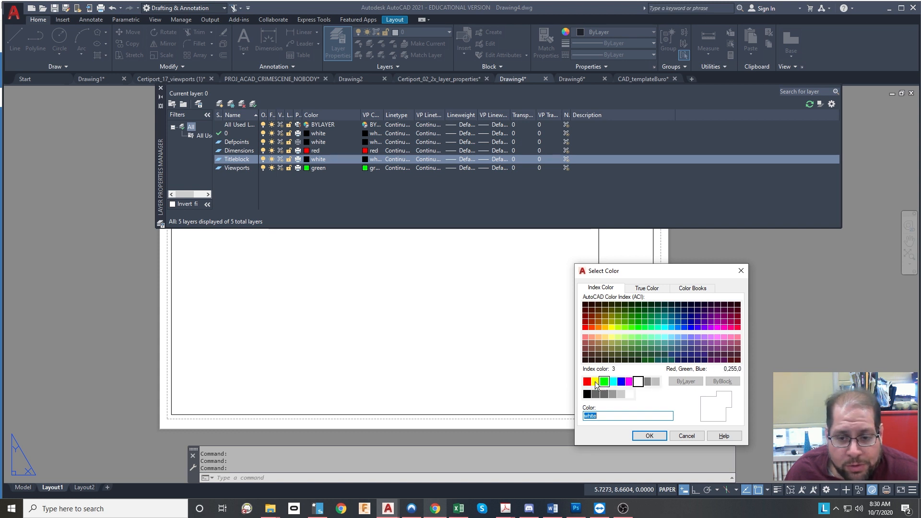
{"action": "left_click", "coordinate": [648, 435]}
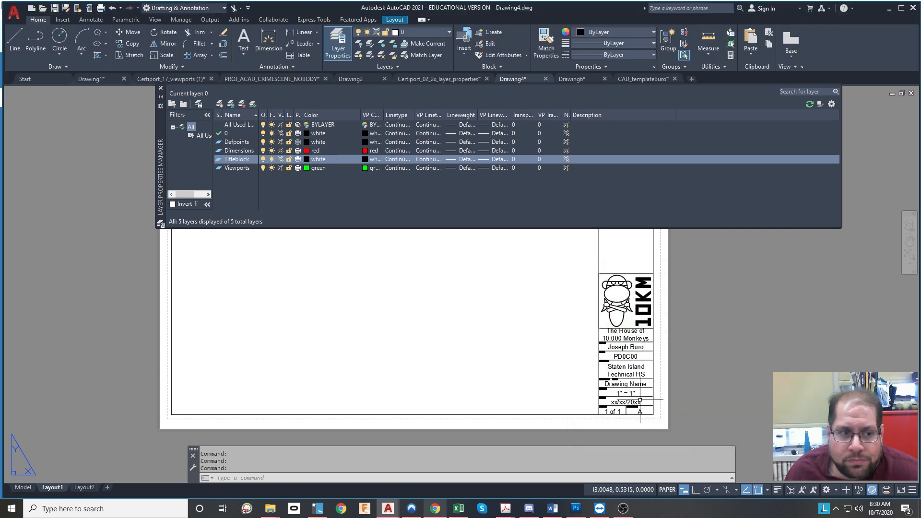
{"action": "left_click", "coordinate": [337, 44]}
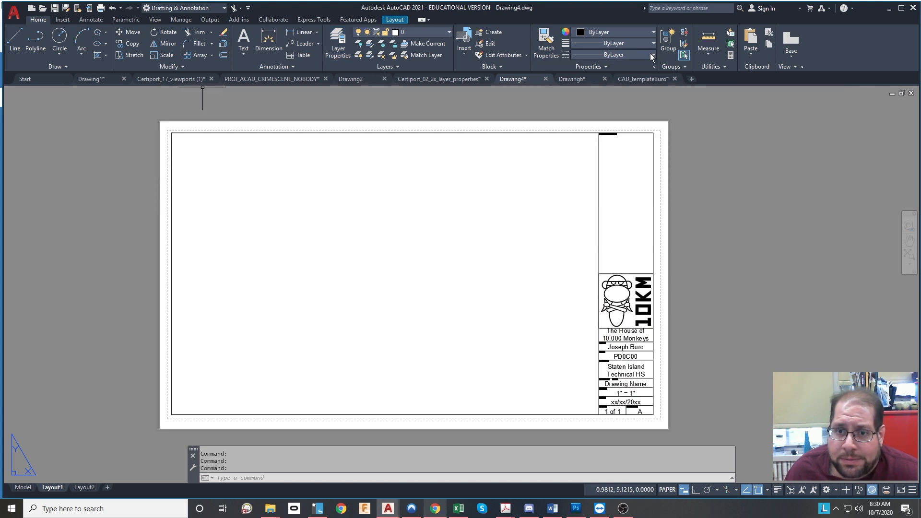
{"action": "left_click", "coordinate": [652, 55]}
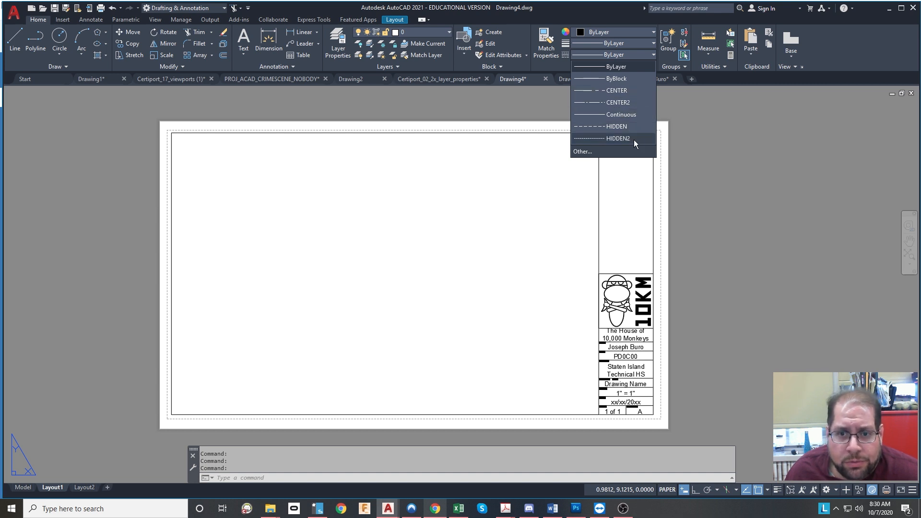
{"action": "mouse_move", "coordinate": [621, 115]}
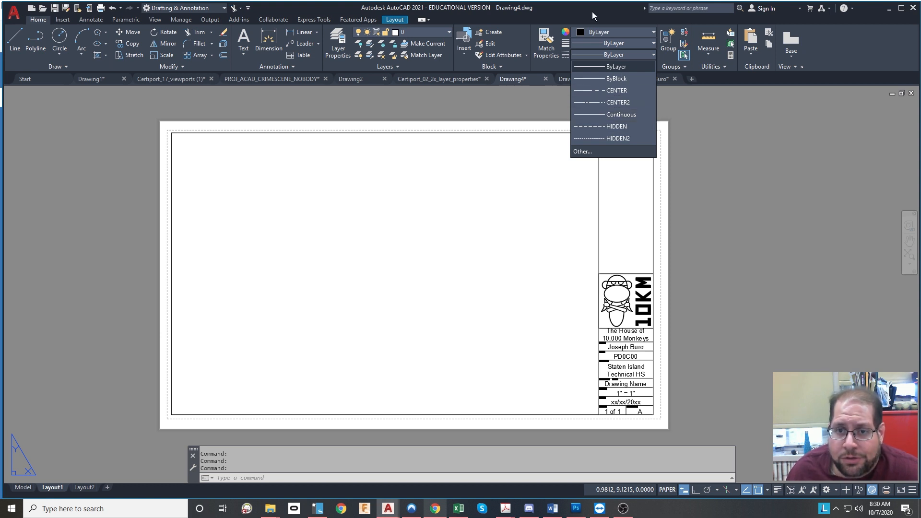
{"action": "mouse_move", "coordinate": [599, 15]}
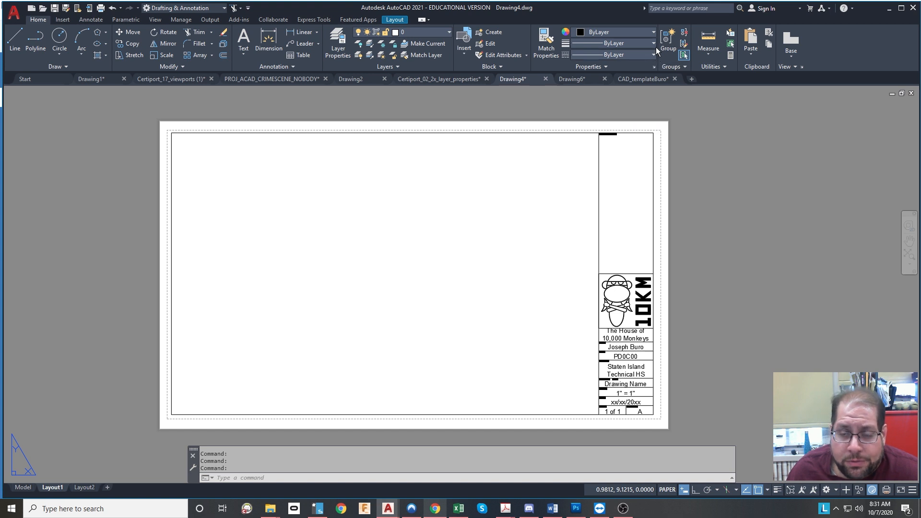
{"action": "left_click", "coordinate": [652, 54]}
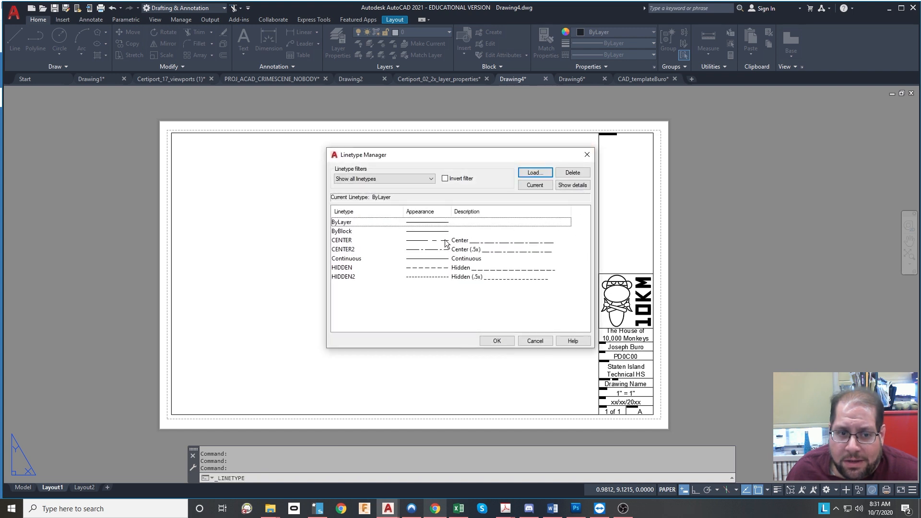
{"action": "mouse_move", "coordinate": [534, 172]}
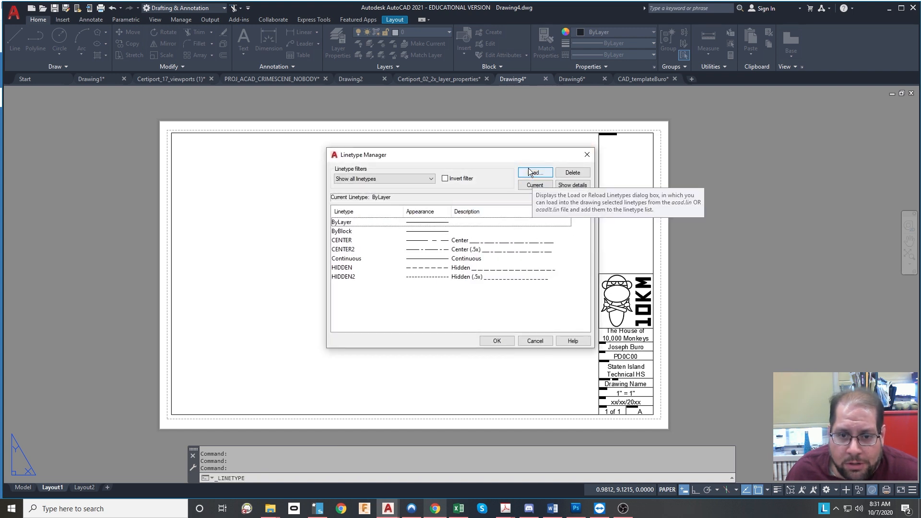
{"action": "left_click", "coordinate": [533, 172]}
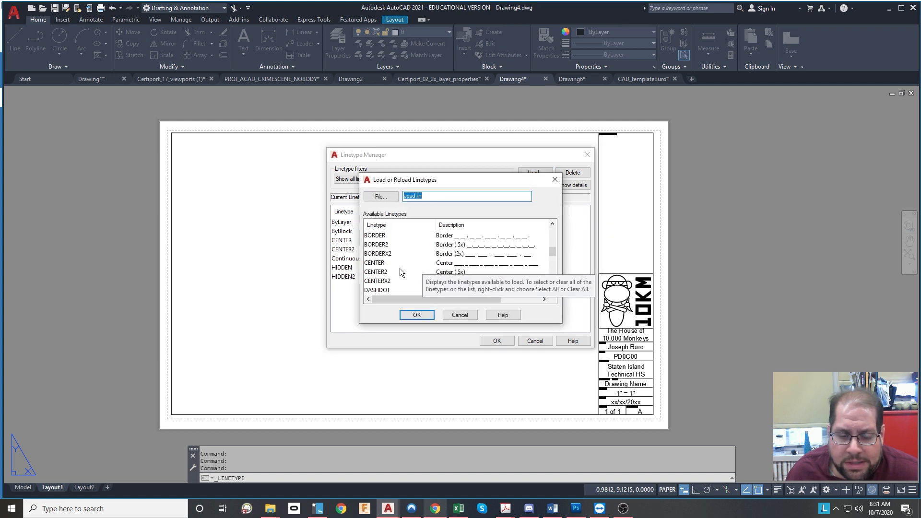
{"action": "left_click", "coordinate": [375, 272]}
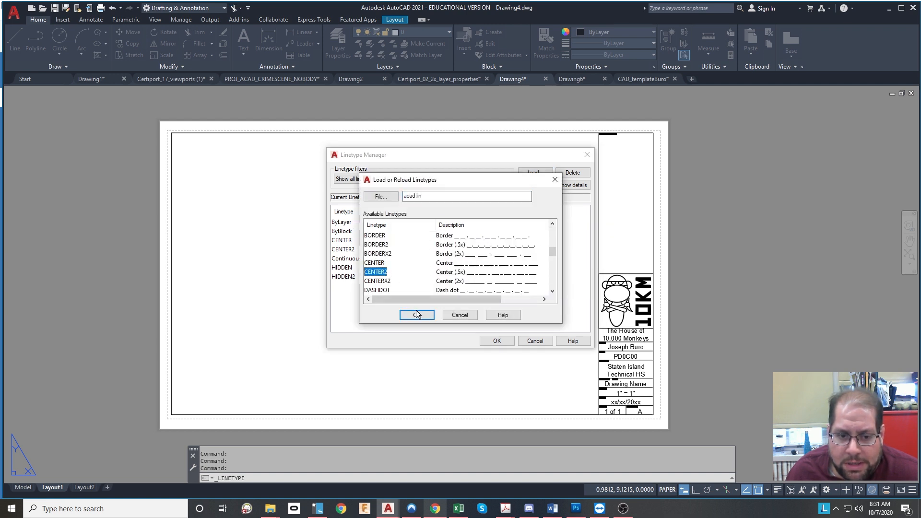
{"action": "left_click", "coordinate": [416, 315]}
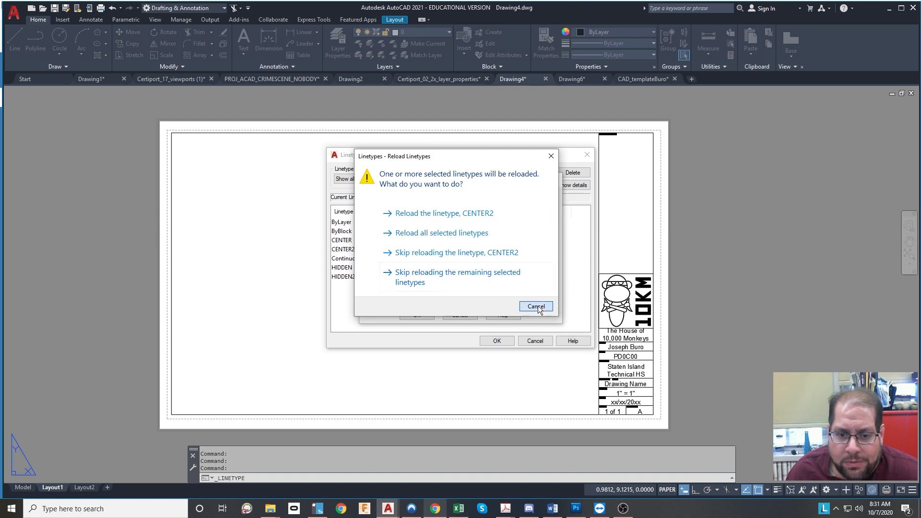
{"action": "left_click", "coordinate": [535, 306]}
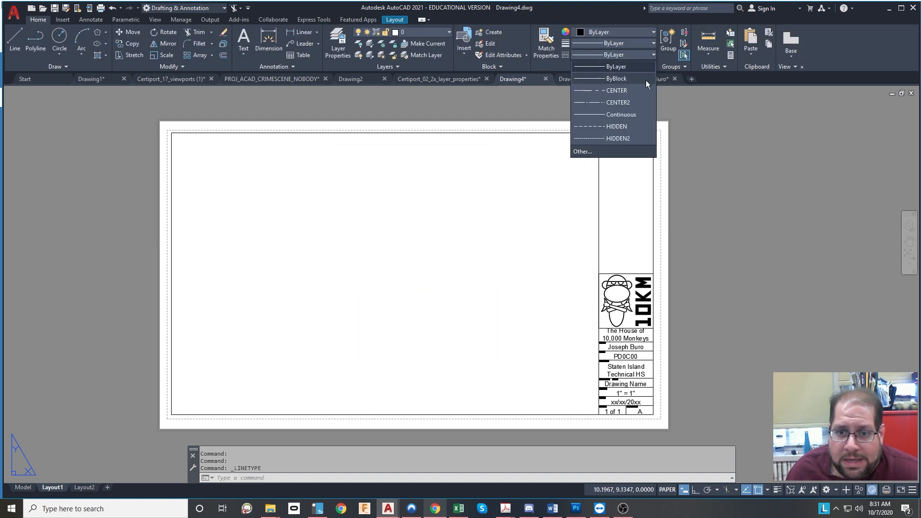
{"action": "mouse_move", "coordinate": [617, 126]}
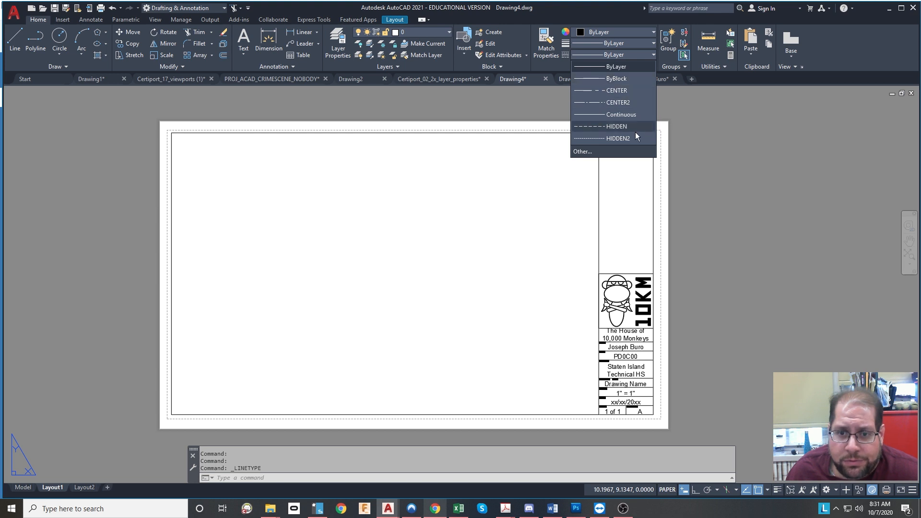
{"action": "mouse_move", "coordinate": [452, 52]}
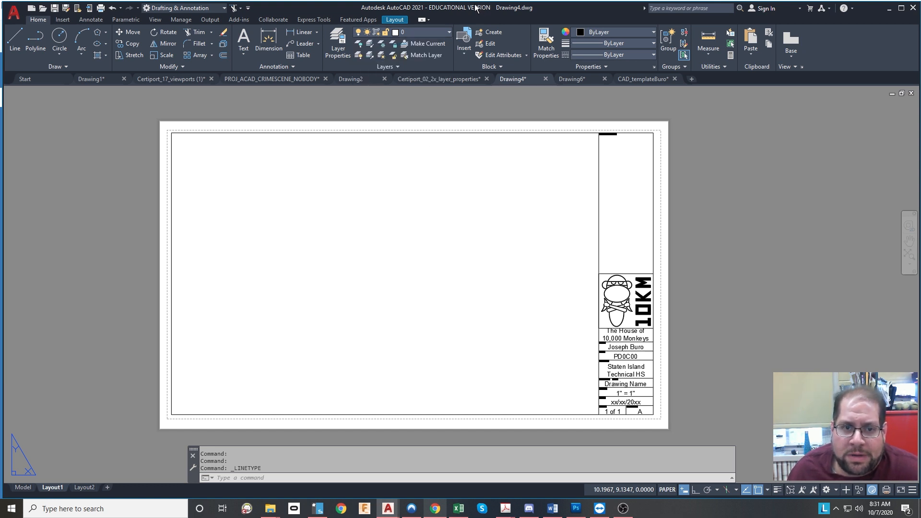
{"action": "mouse_move", "coordinate": [527, 191]}
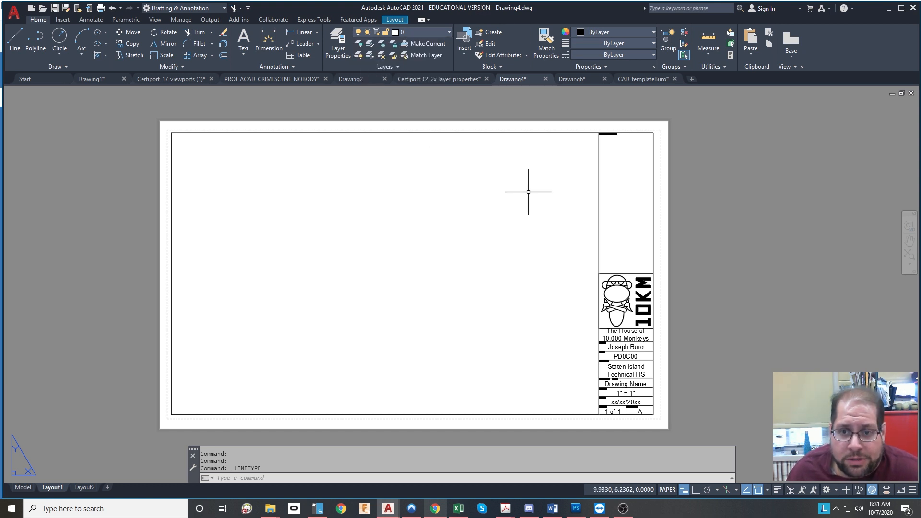
{"action": "mouse_move", "coordinate": [453, 288]}
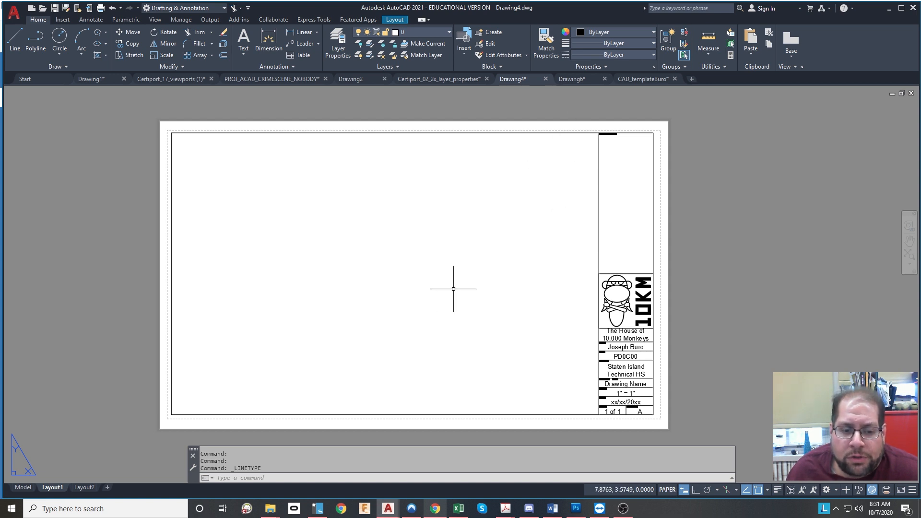
{"action": "mouse_move", "coordinate": [556, 207]}
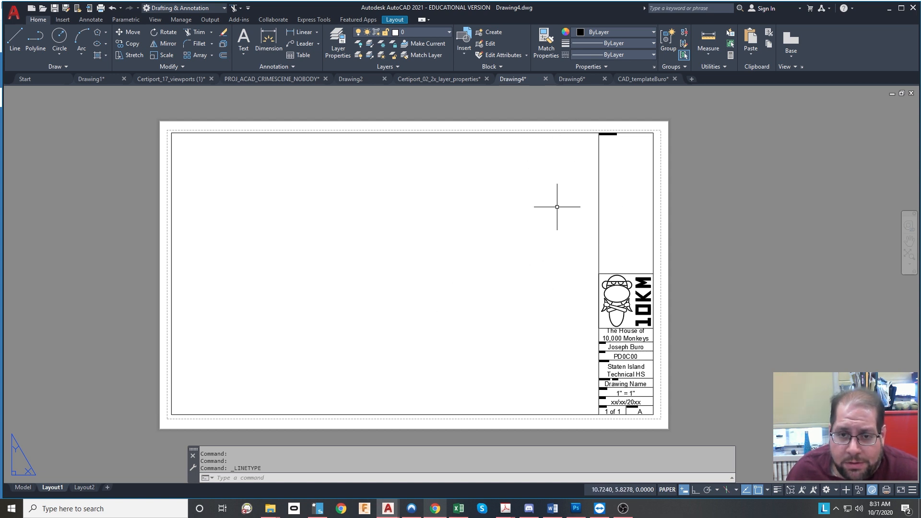
{"action": "left_click", "coordinate": [571, 79]}
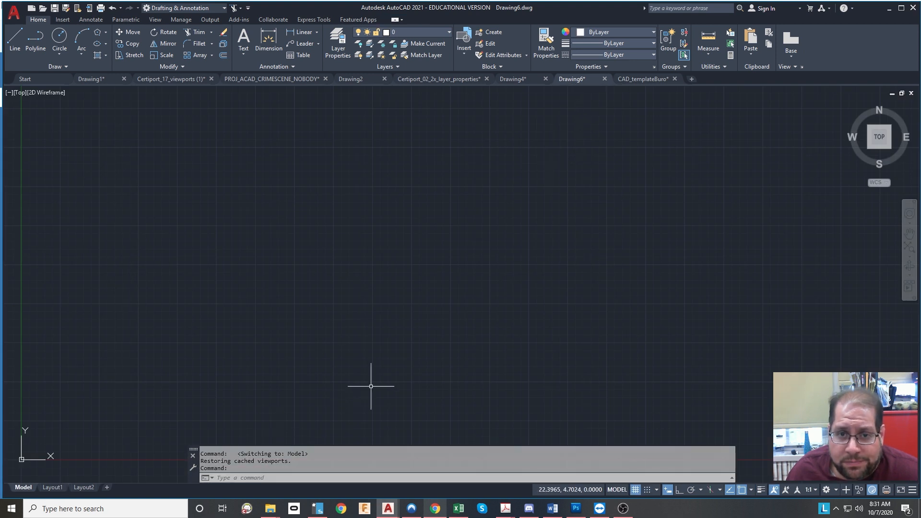
{"action": "mouse_move", "coordinate": [75, 433]}
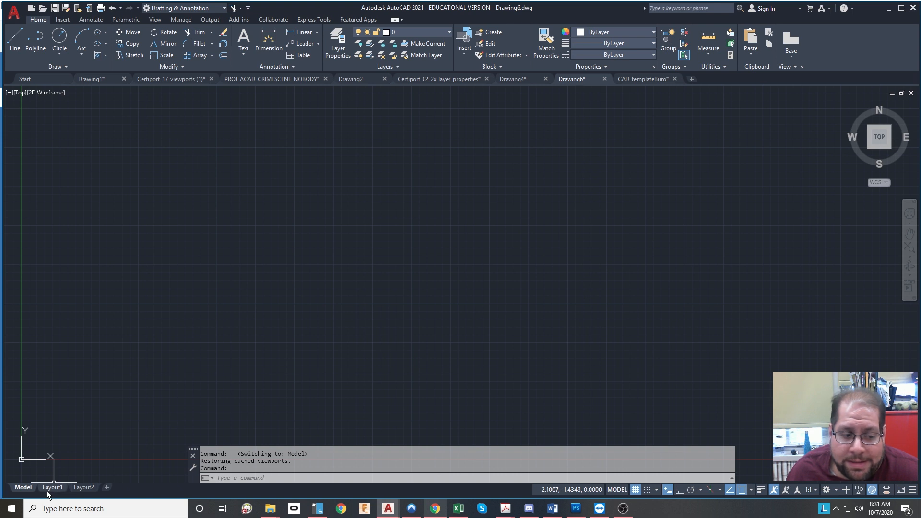
Display Drawing6's Layout1 paper sheet with the Layout ribbon features.
{"action": "left_click", "coordinate": [51, 487]}
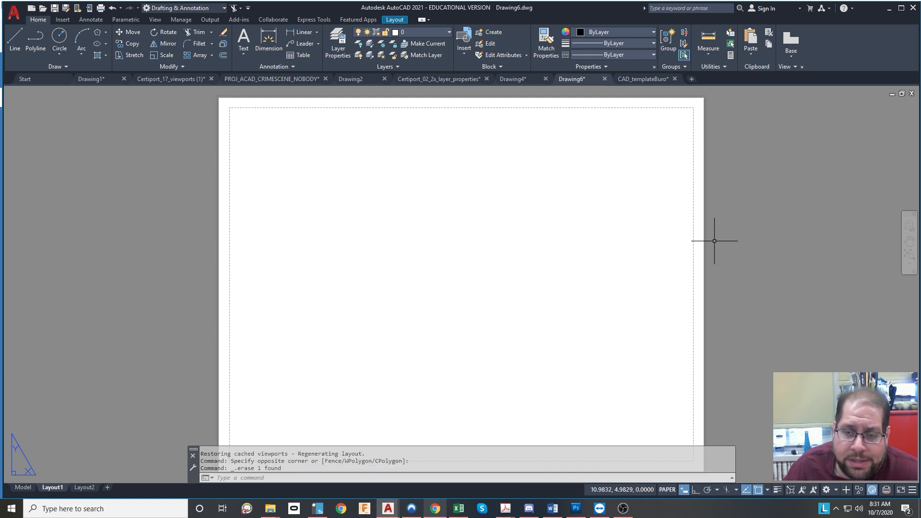
{"action": "mouse_move", "coordinate": [220, 89]}
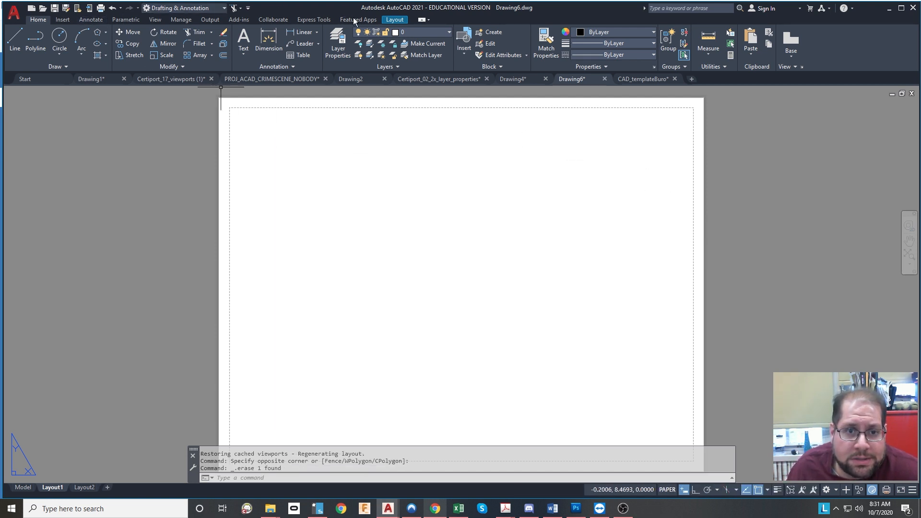
{"action": "left_click", "coordinate": [393, 19]}
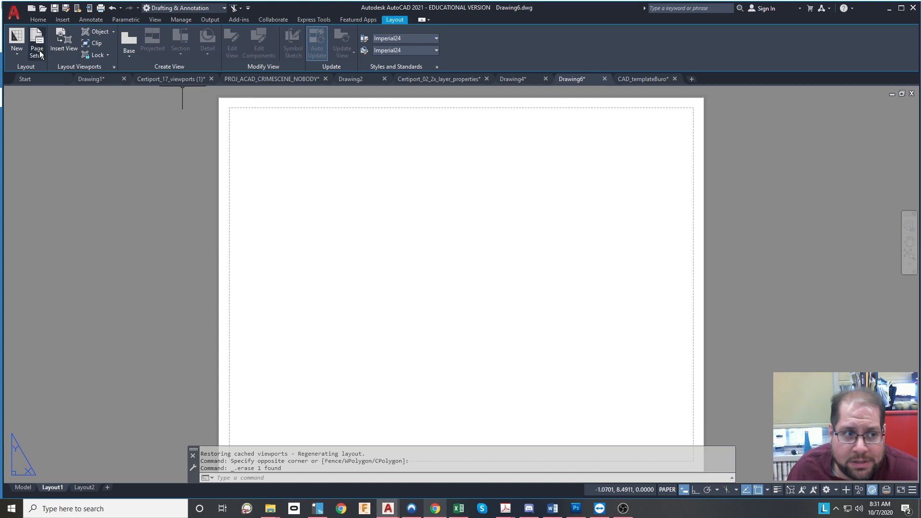
Modify Layout1's page setup to Legal (8.50 x 14.0 Inches) paper size.
{"action": "left_click", "coordinate": [36, 41]}
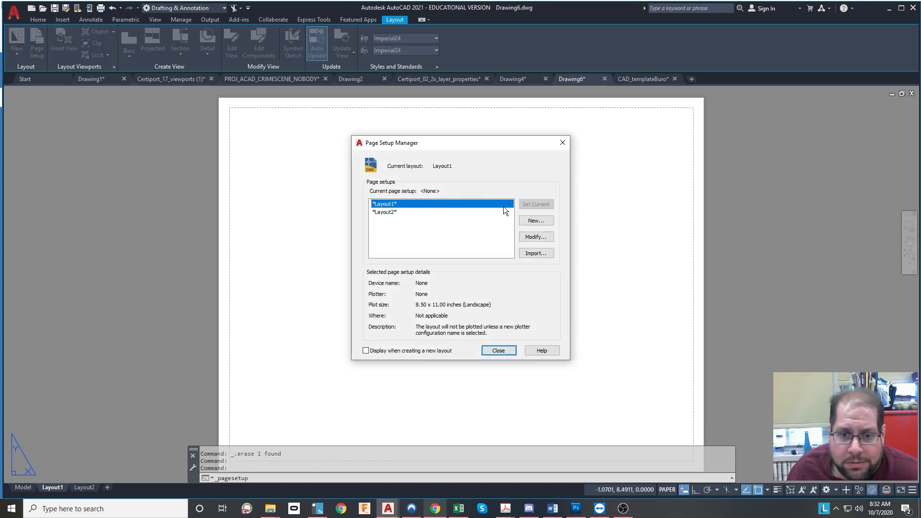
{"action": "left_click", "coordinate": [535, 237]}
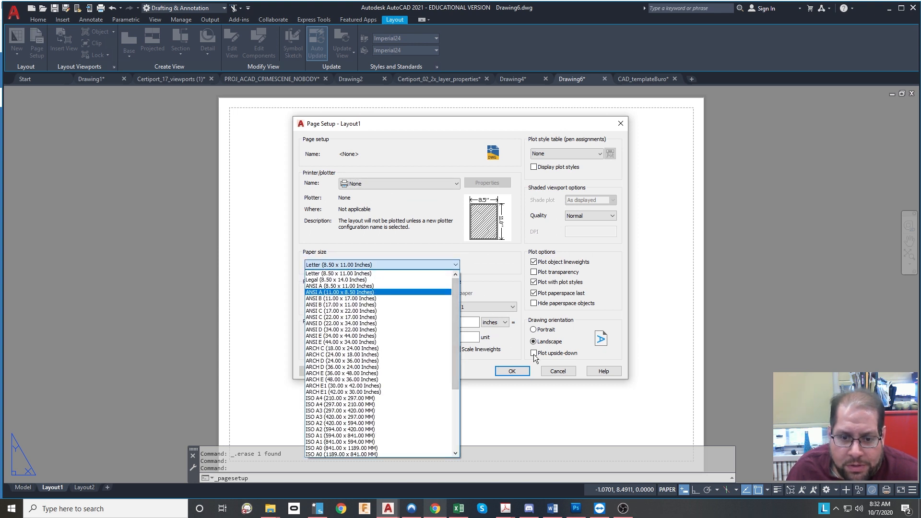
{"action": "left_click", "coordinate": [332, 279]}
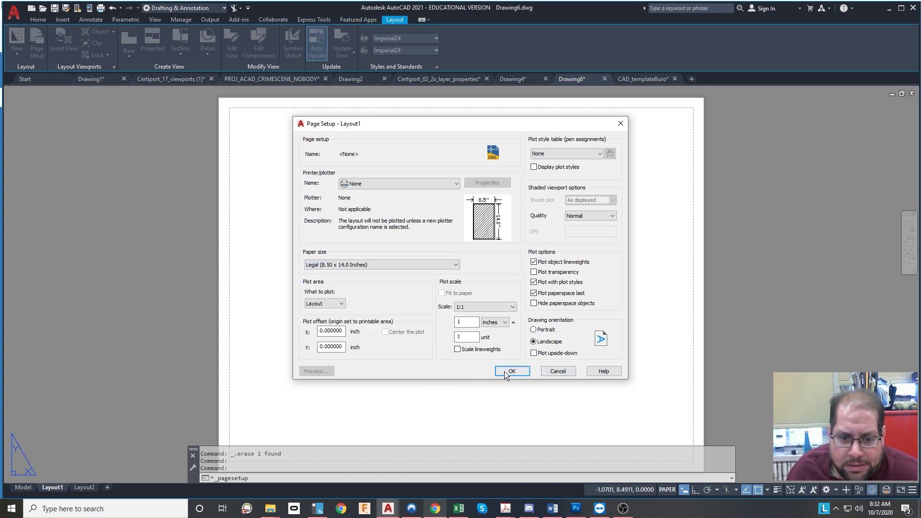
{"action": "left_click", "coordinate": [510, 371]}
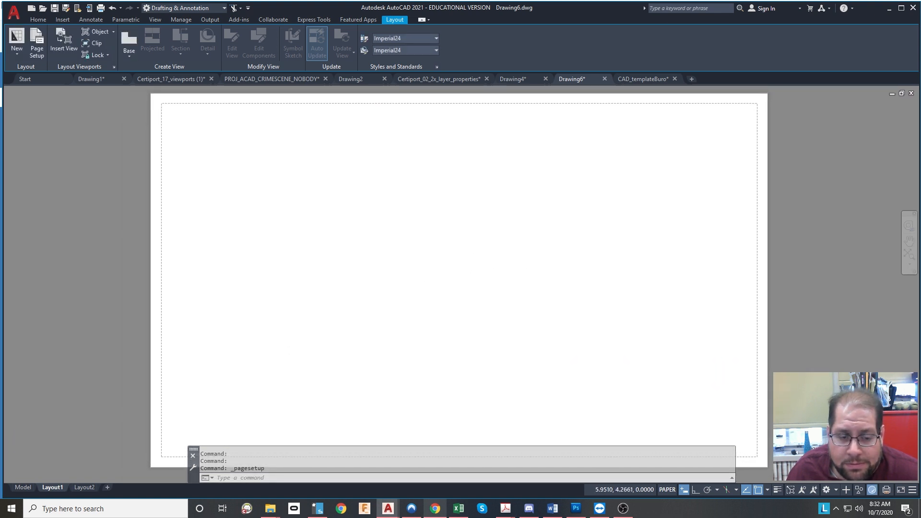
{"action": "mouse_move", "coordinate": [631, 111]}
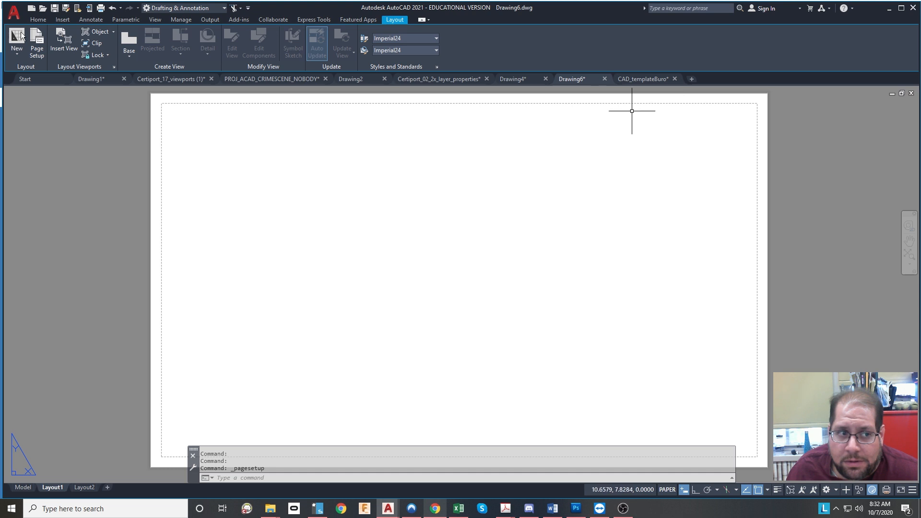
{"action": "left_click", "coordinate": [37, 20]}
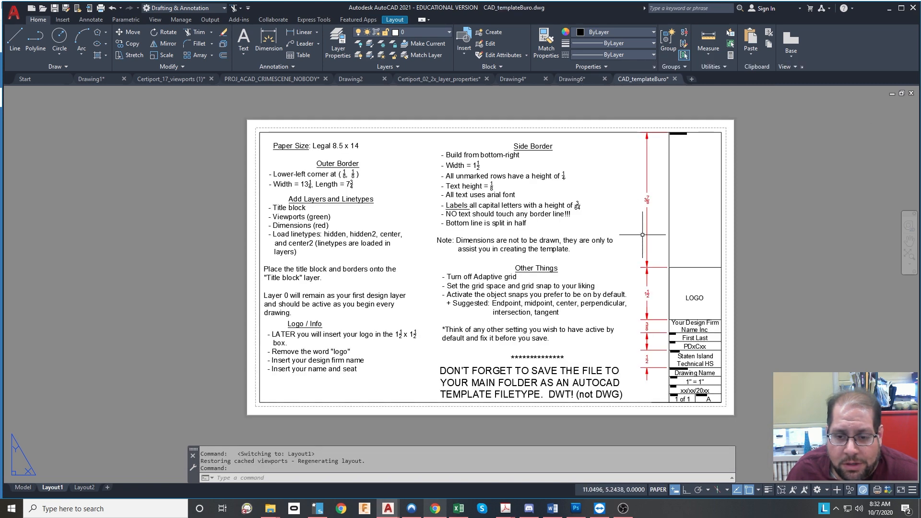
{"action": "mouse_move", "coordinate": [798, 272]}
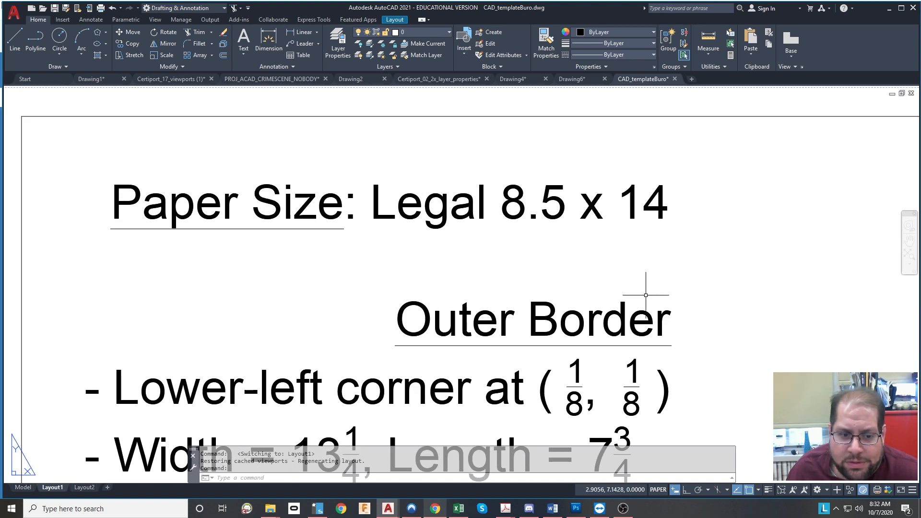
{"action": "scroll", "scroll_direction": "down", "scroll_amount": 3}
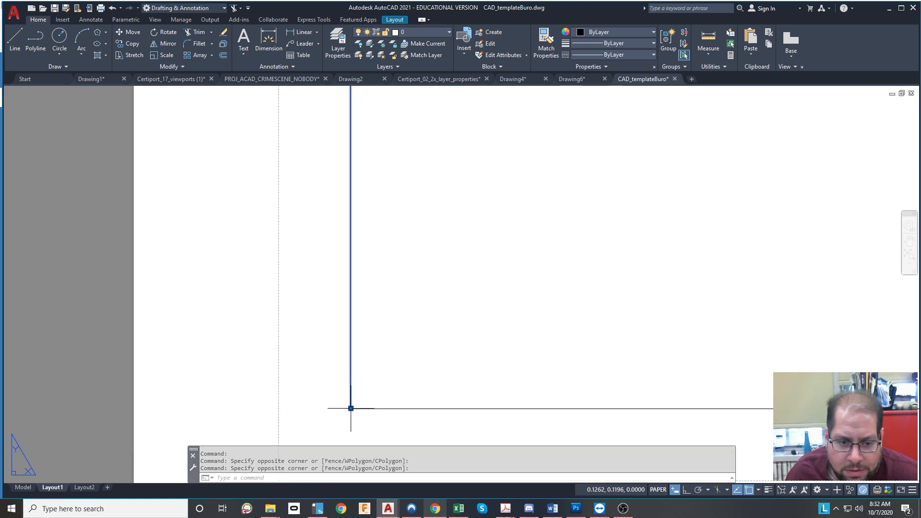
{"action": "mouse_move", "coordinate": [388, 358]}
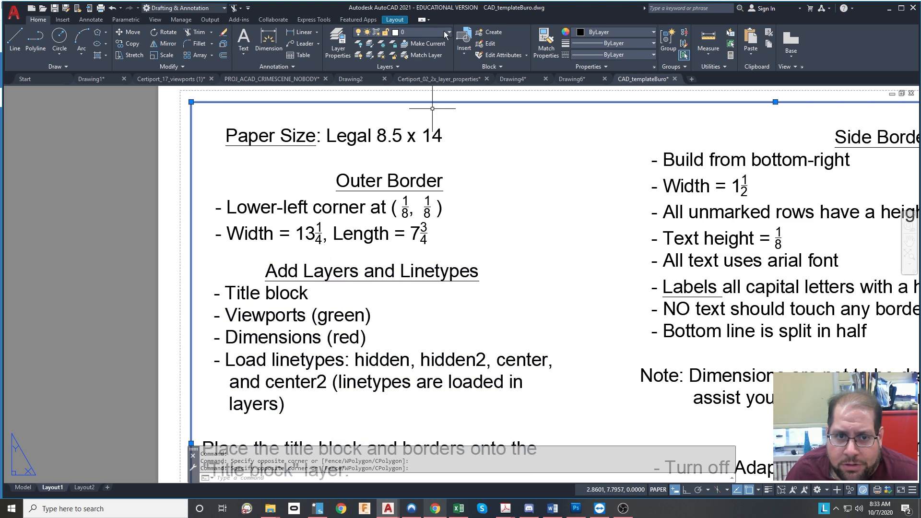
{"action": "left_click", "coordinate": [338, 43]}
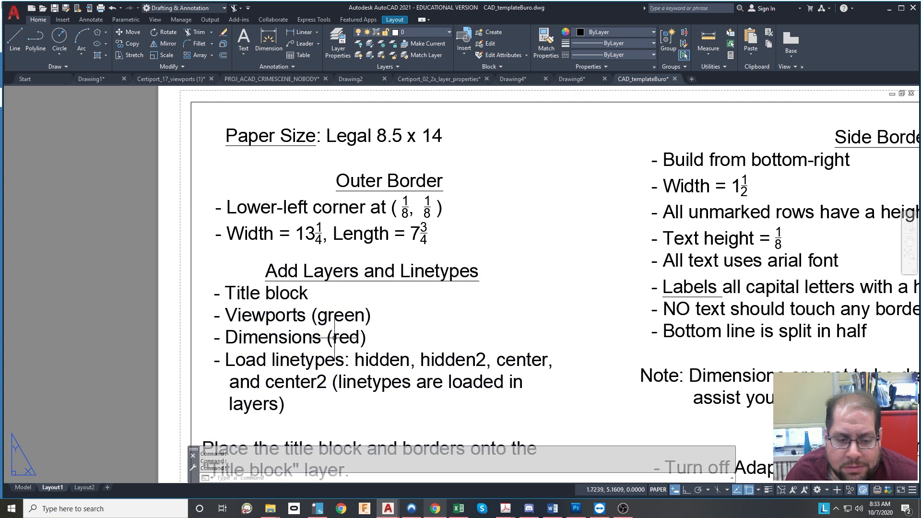
{"action": "scroll", "scroll_direction": "down", "scroll_amount": 3}
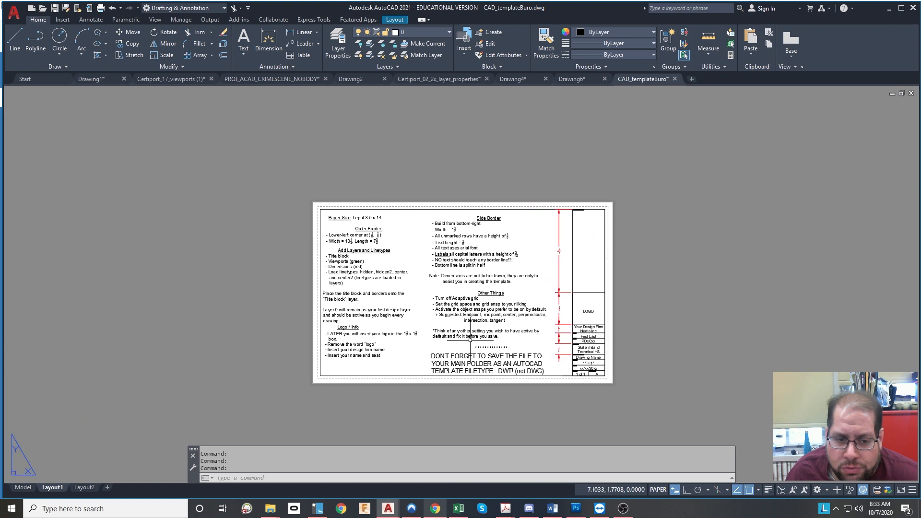
{"action": "mouse_move", "coordinate": [470, 341]}
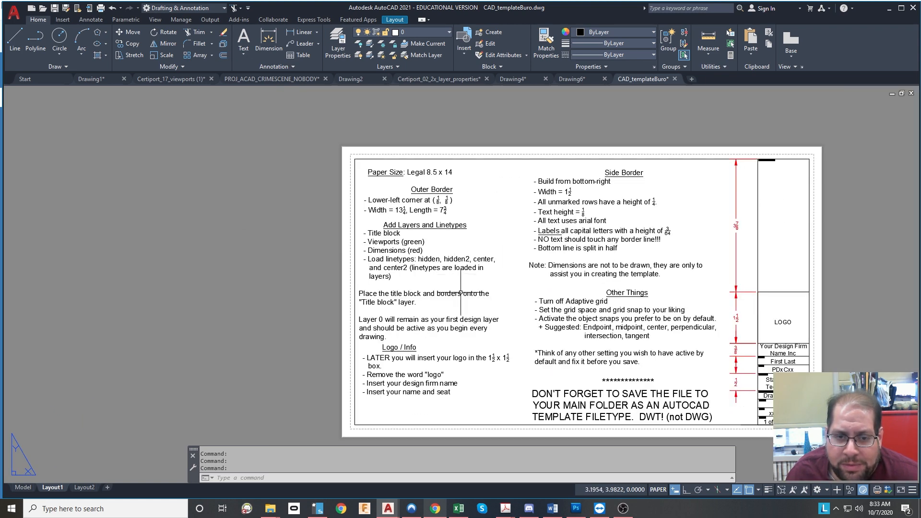
{"action": "mouse_move", "coordinate": [493, 210]}
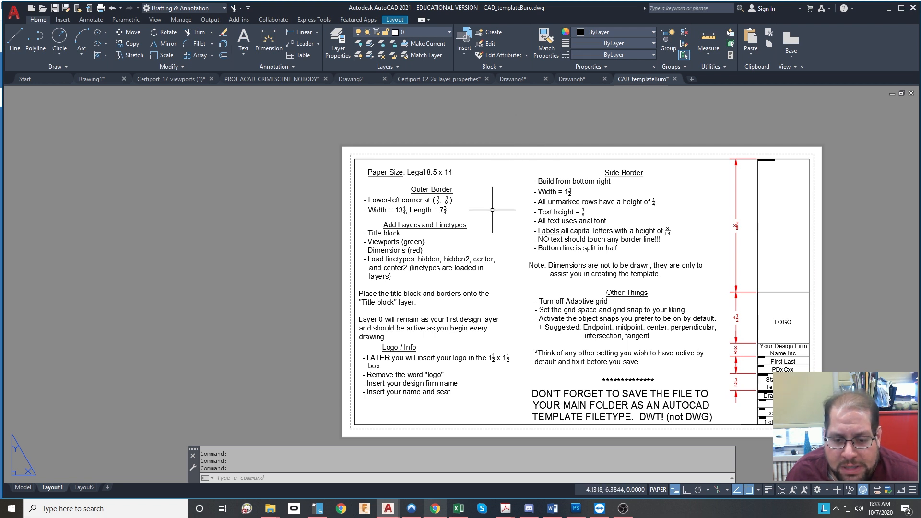
{"action": "mouse_move", "coordinate": [661, 288]}
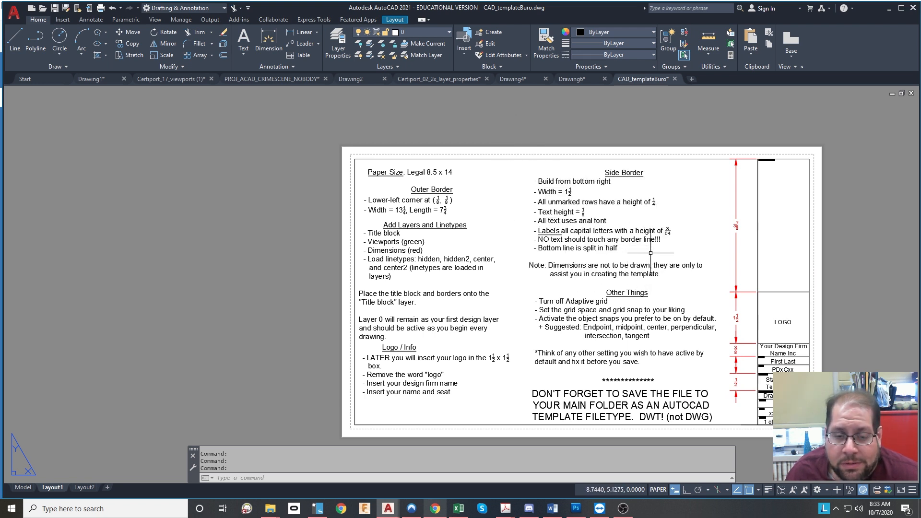
{"action": "mouse_move", "coordinate": [677, 260]}
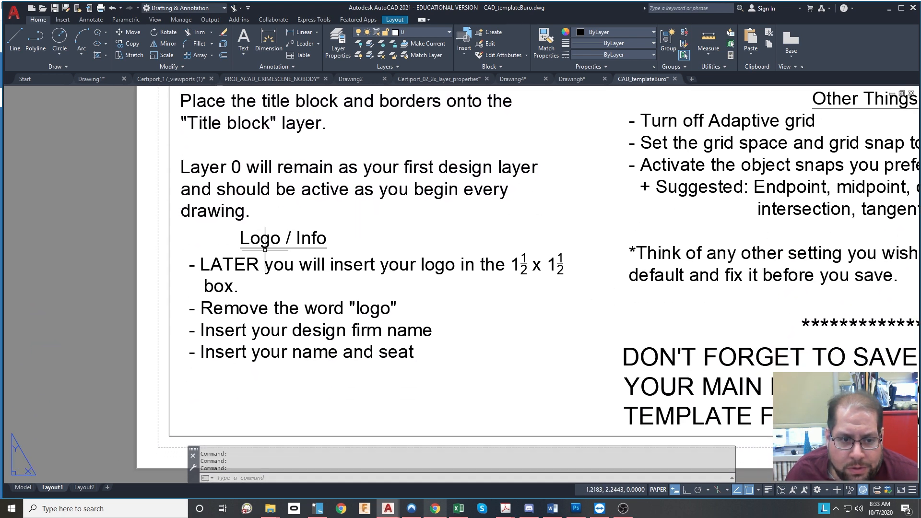
{"action": "mouse_move", "coordinate": [539, 276]}
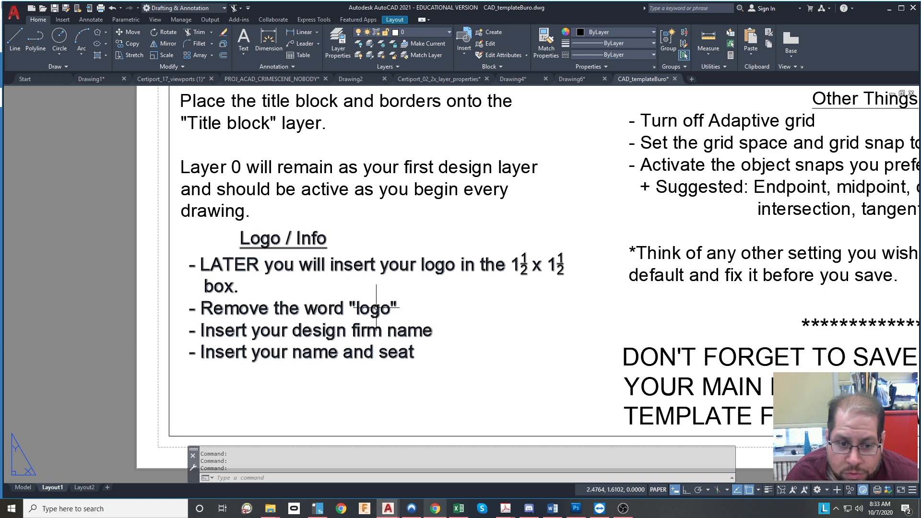
{"action": "mouse_move", "coordinate": [296, 341]}
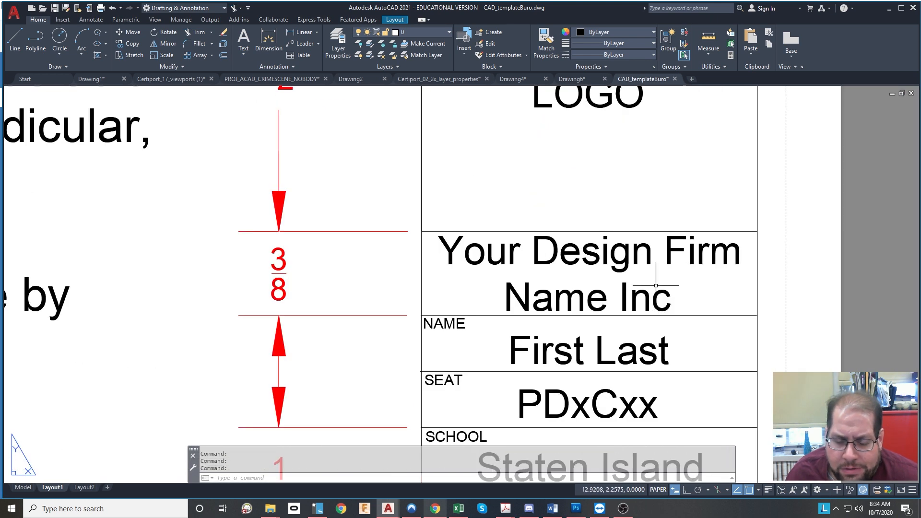
{"action": "left_click", "coordinate": [587, 273]}
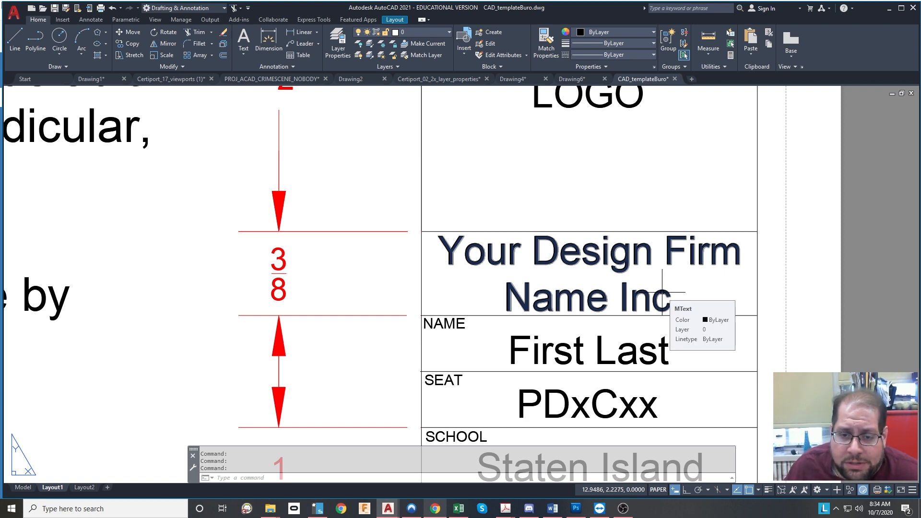
{"action": "mouse_move", "coordinate": [417, 211]}
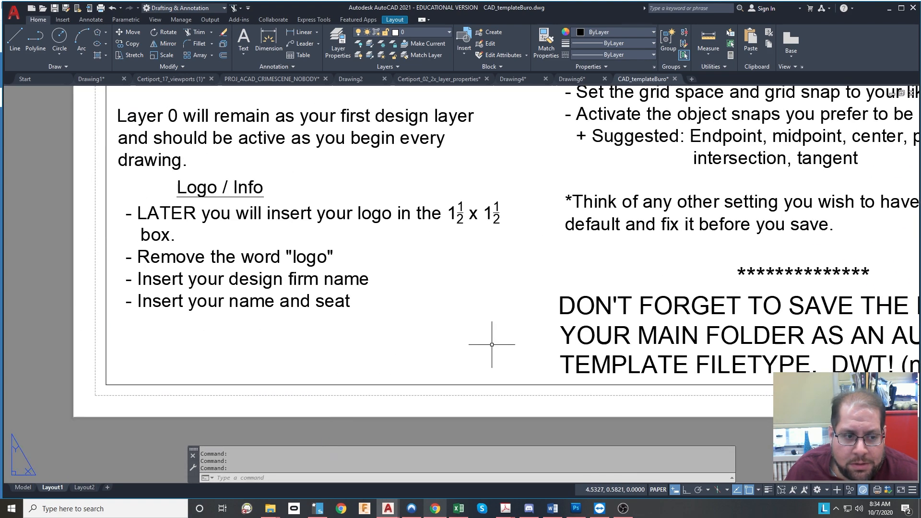
{"action": "mouse_move", "coordinate": [574, 245]}
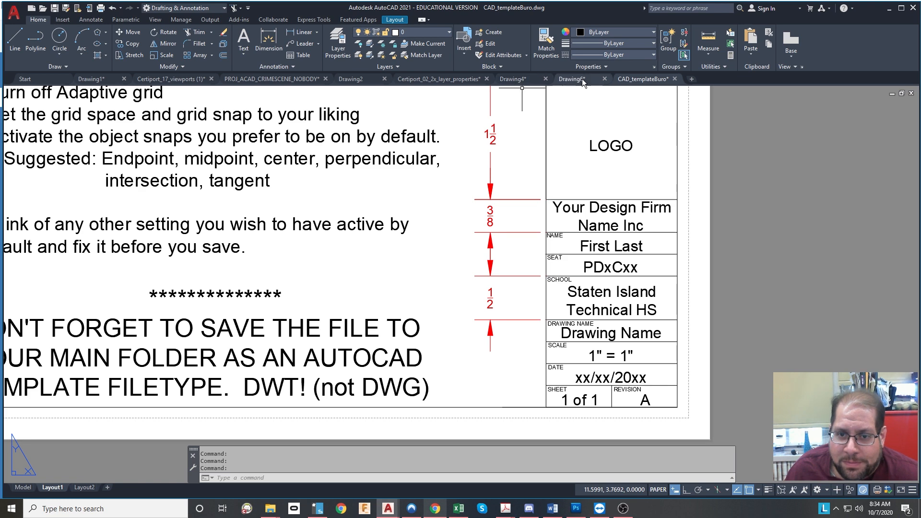
Switch from Drawing6 to Drawing4 and zoom over its 10KM monkey title block.
{"action": "left_click", "coordinate": [570, 79]}
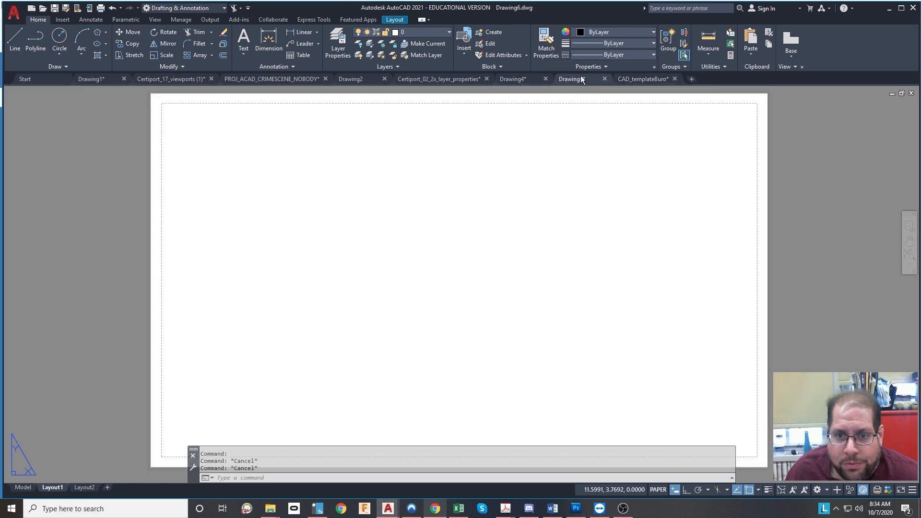
{"action": "left_click", "coordinate": [512, 79]}
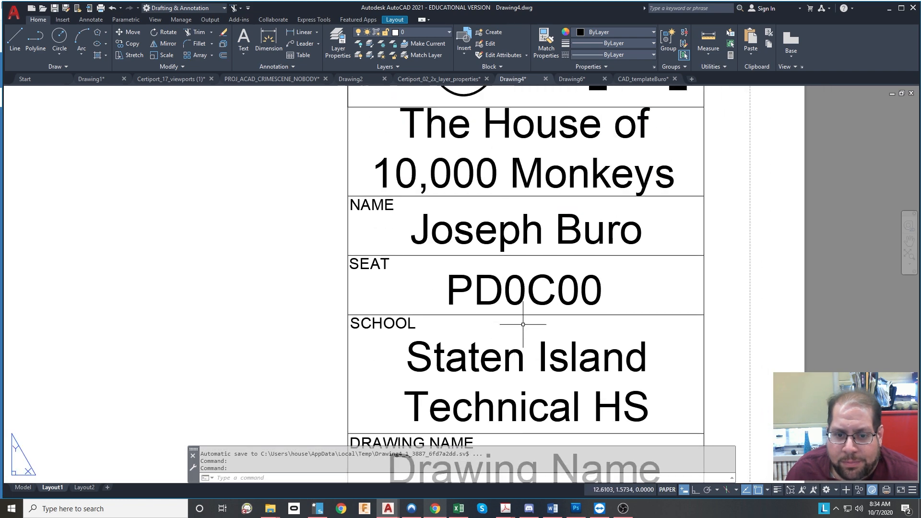
{"action": "mouse_move", "coordinate": [593, 288]}
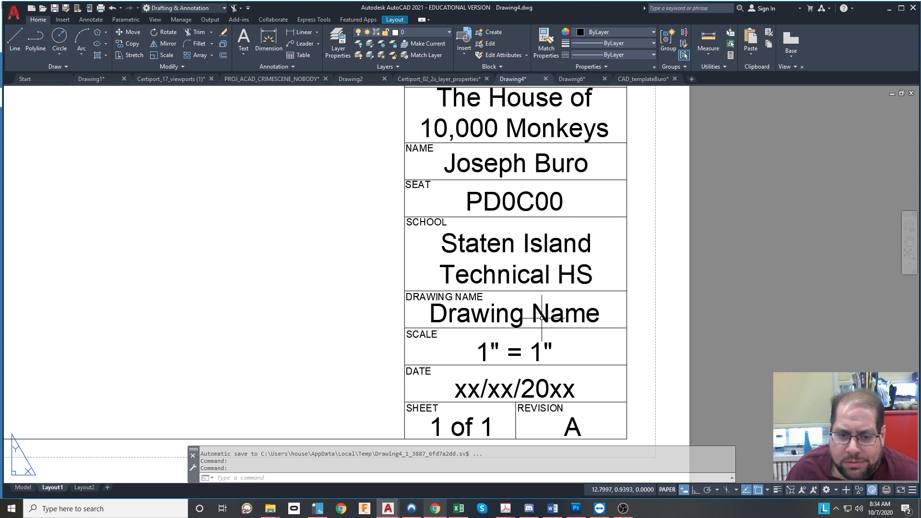
{"action": "scroll", "scroll_direction": "down", "scroll_amount": 3}
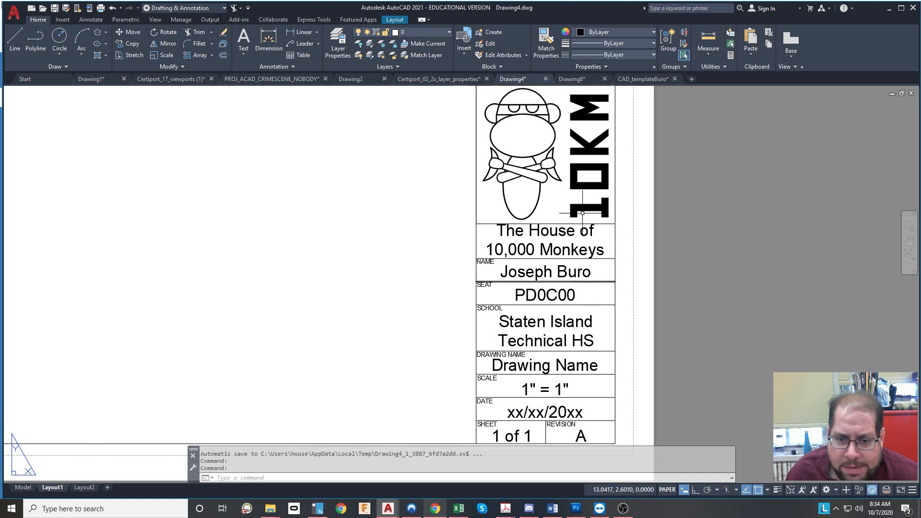
{"action": "mouse_move", "coordinate": [611, 54]}
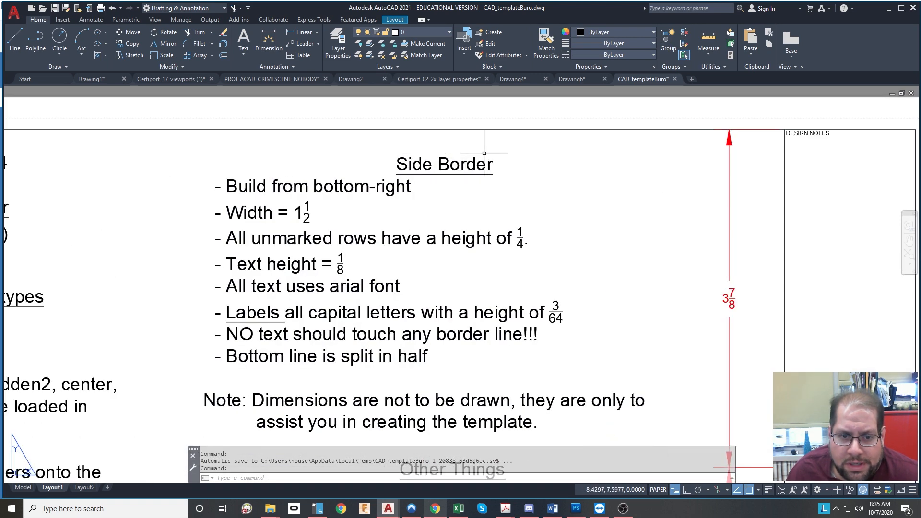
{"action": "mouse_move", "coordinate": [314, 227]}
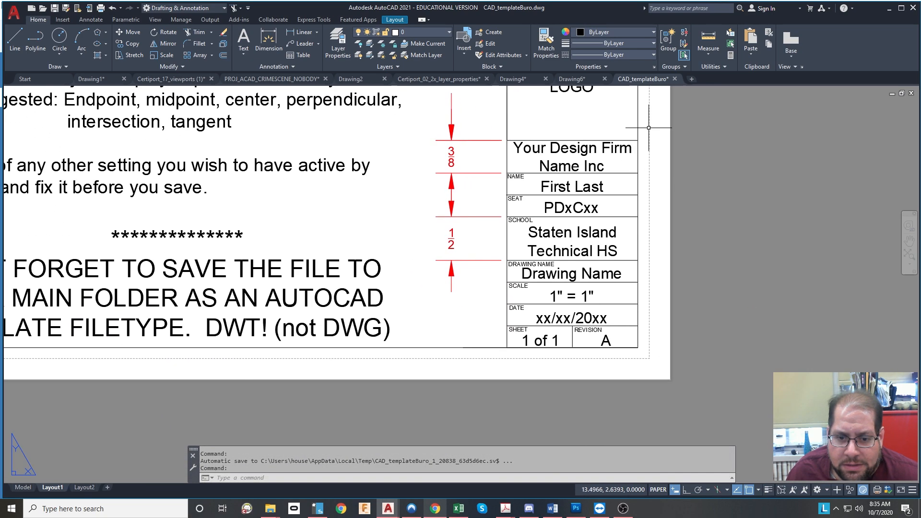
{"action": "mouse_move", "coordinate": [567, 313]}
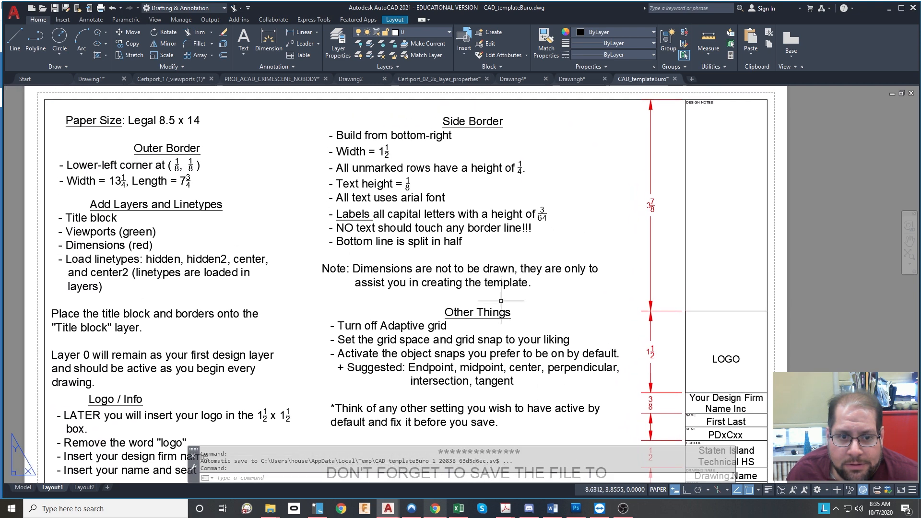
{"action": "mouse_move", "coordinate": [416, 177]}
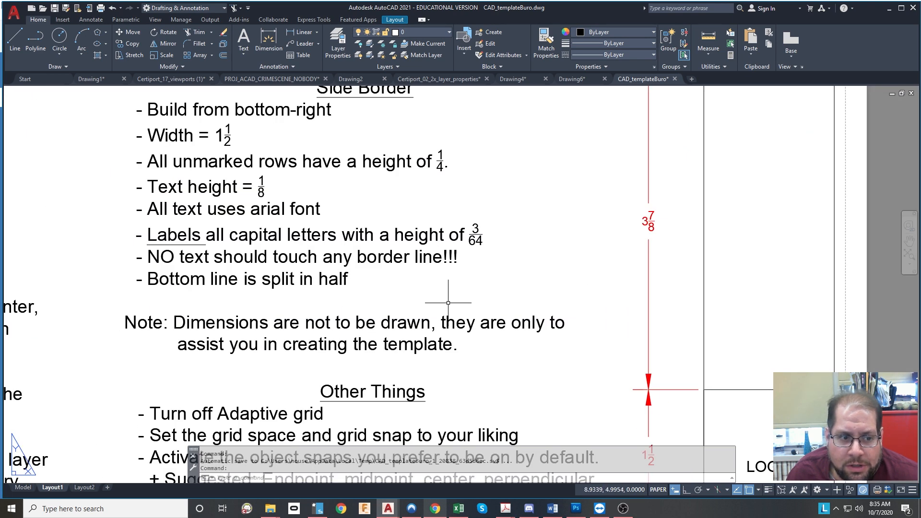
Zoom through CAD_templateBuro's Side Border notes and placeholder title block.
{"action": "scroll", "scroll_direction": "down", "scroll_amount": 3}
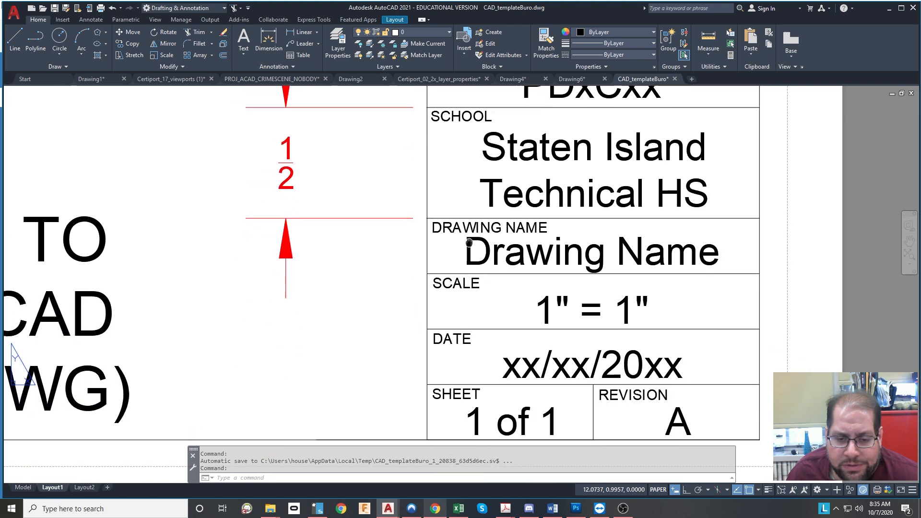
{"action": "scroll", "scroll_direction": "down", "scroll_amount": 3}
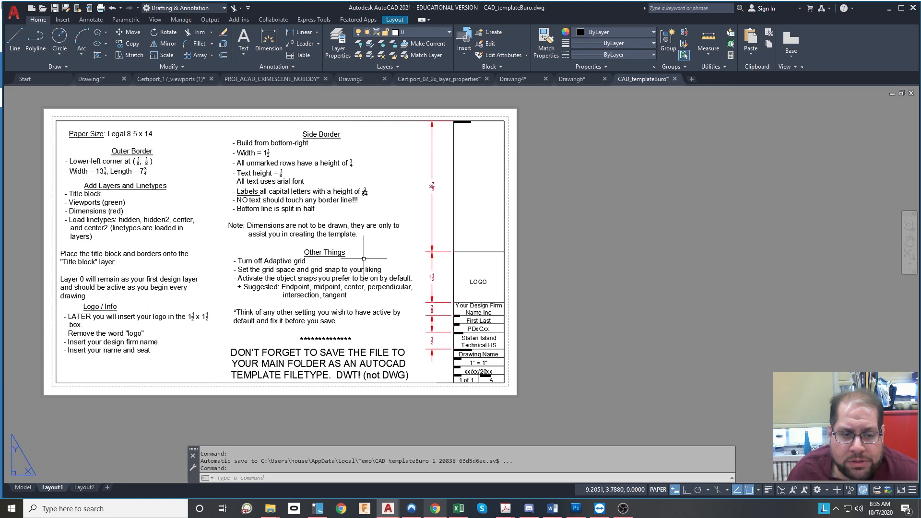
{"action": "mouse_move", "coordinate": [380, 256]}
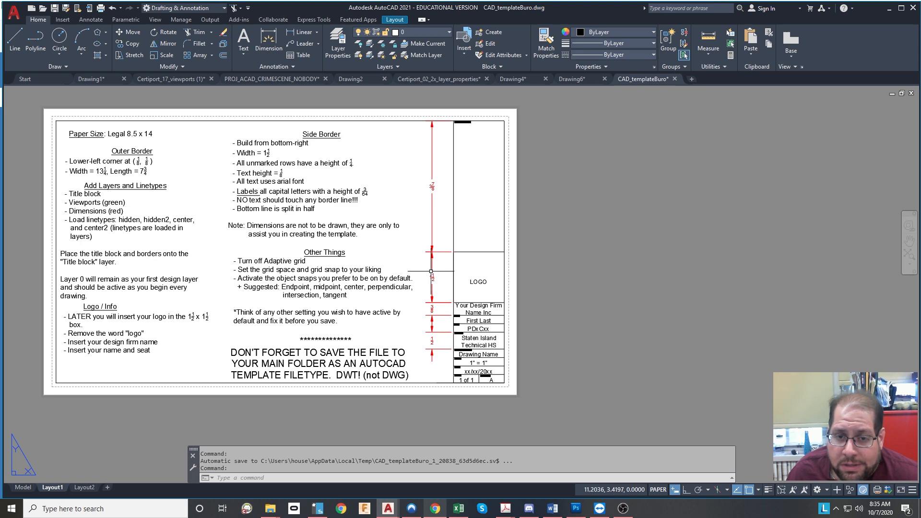
{"action": "mouse_move", "coordinate": [450, 343]}
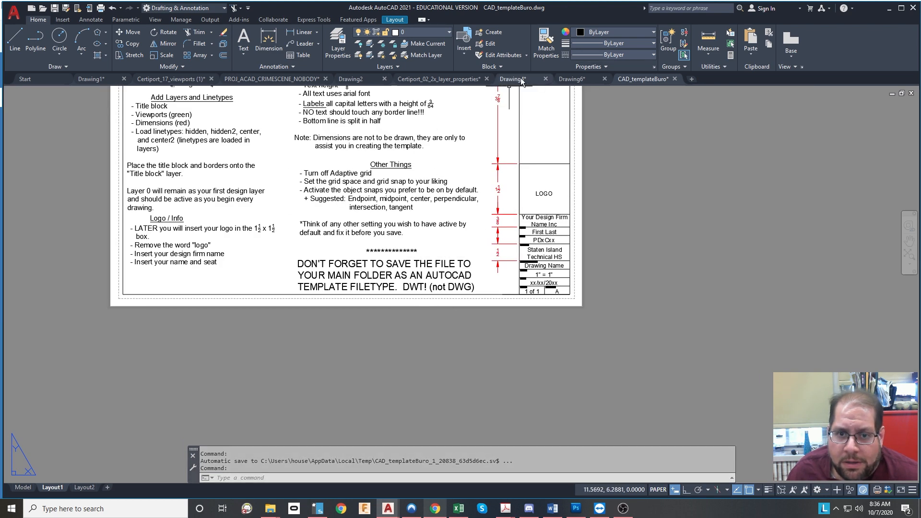
In Drawing6, draw border lines 13¼ inches along the bottom and 7¾ inches up.
{"action": "left_click", "coordinate": [570, 79]}
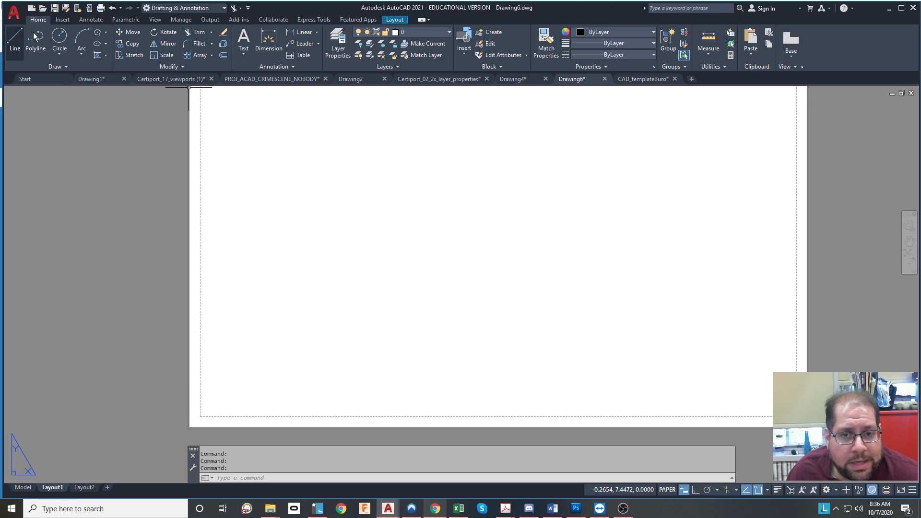
{"action": "left_click", "coordinate": [642, 78]}
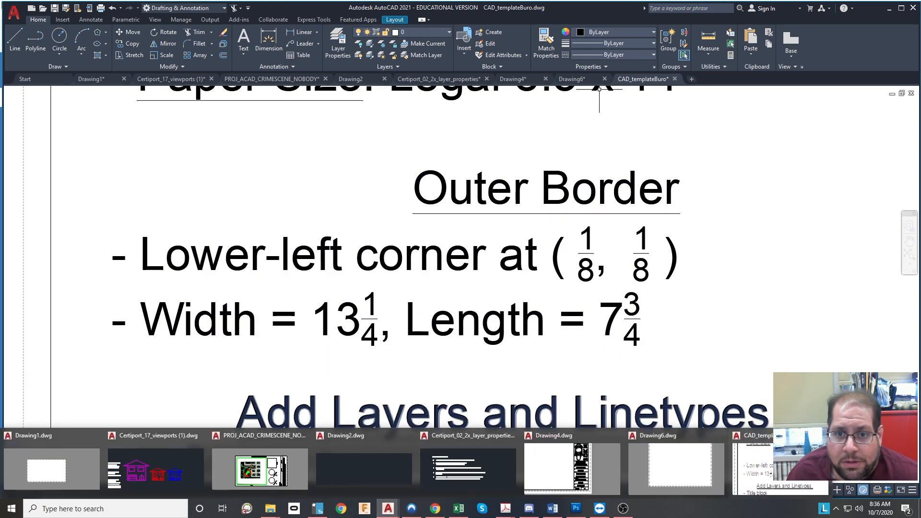
{"action": "left_click", "coordinate": [570, 79]}
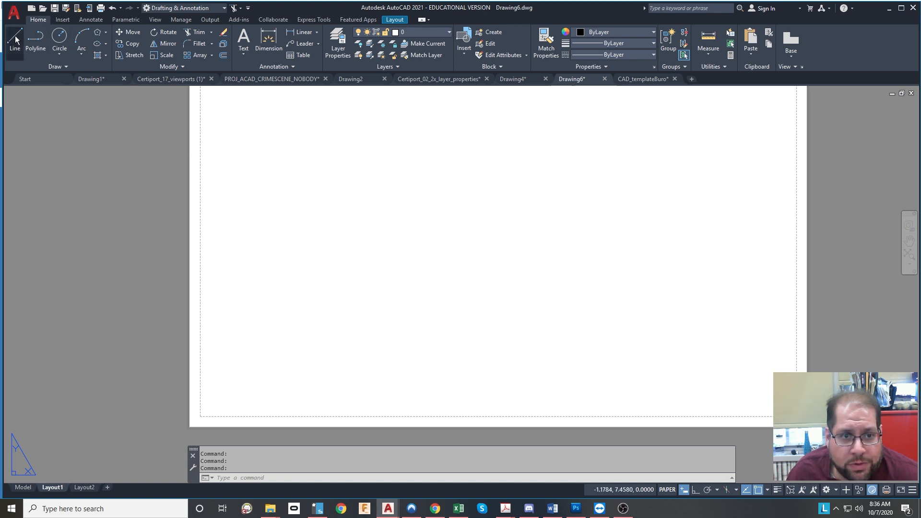
{"action": "left_click", "coordinate": [14, 37]}
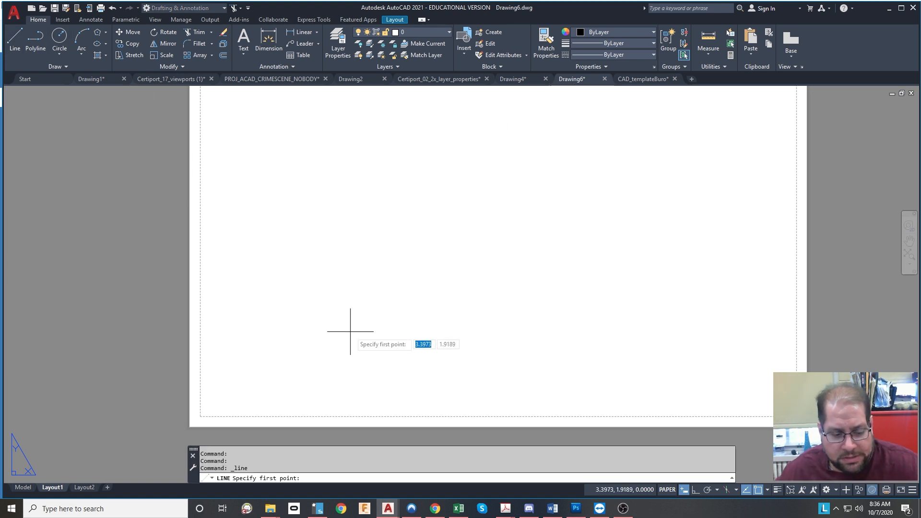
{"action": "type", "text": "1"}
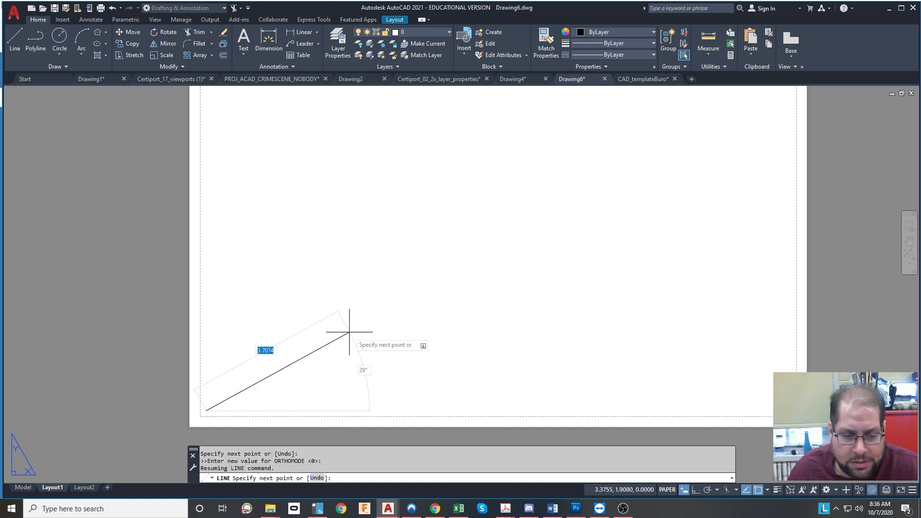
{"action": "type", "text": "13.25,0"}
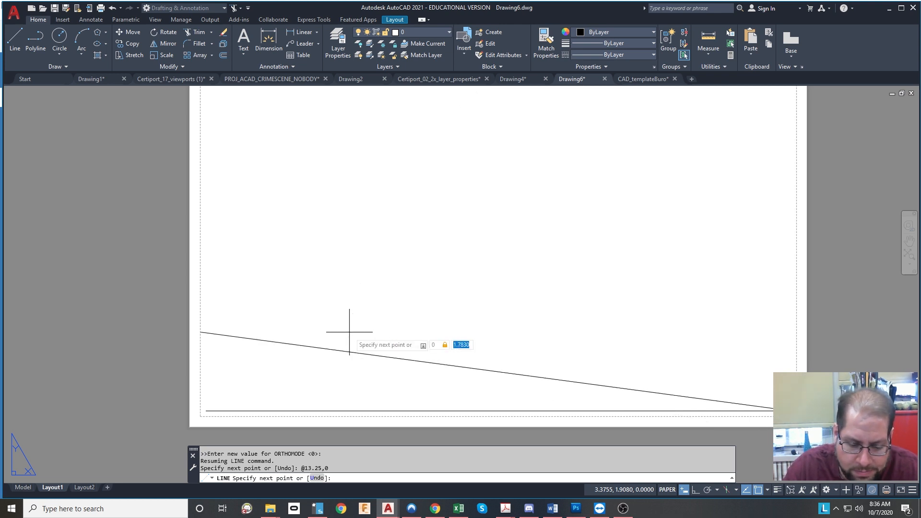
{"action": "type", "text": "7.7"}
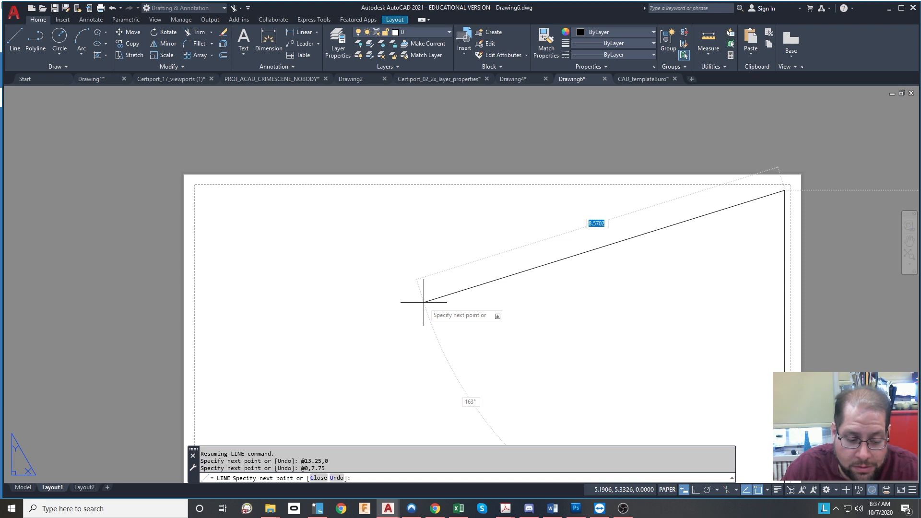
{"action": "type", "text": "-1"}
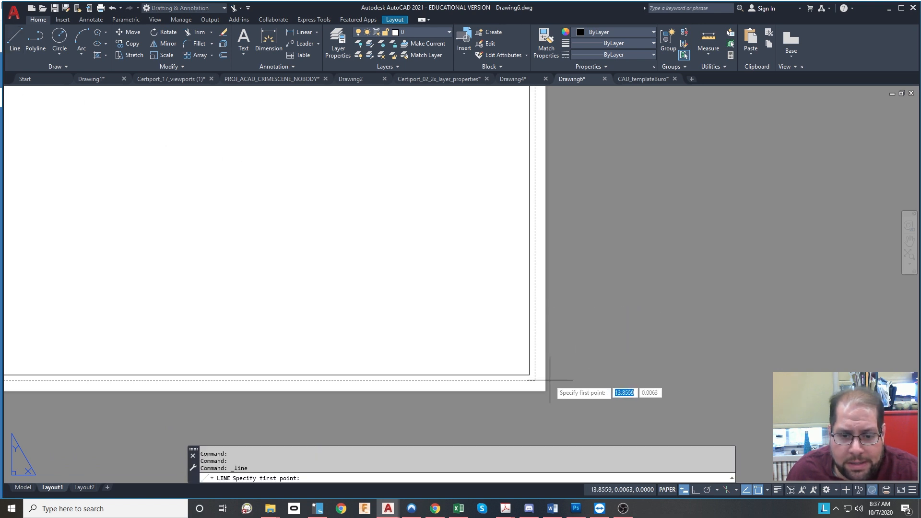
Start a line at the border's lower-right with Ortho on, checking the reference sheet.
{"action": "left_click", "coordinate": [527, 375]}
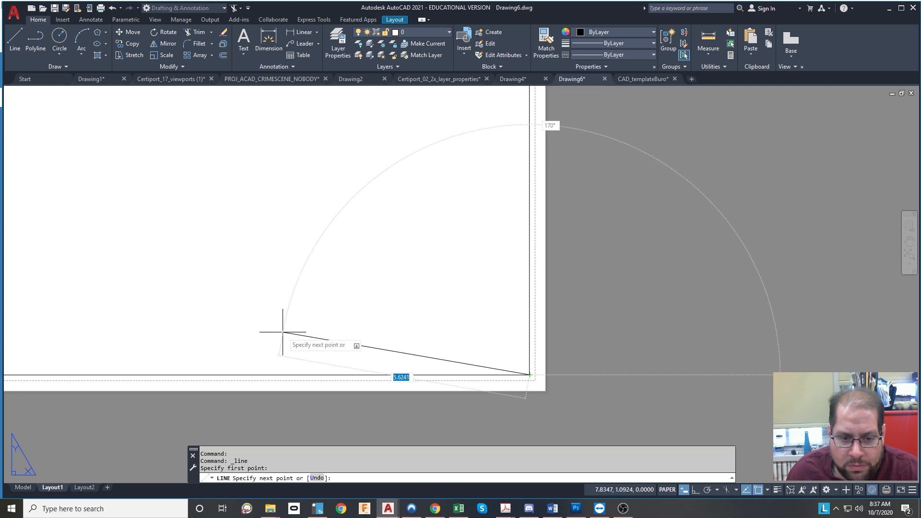
{"action": "key", "text": "f8"}
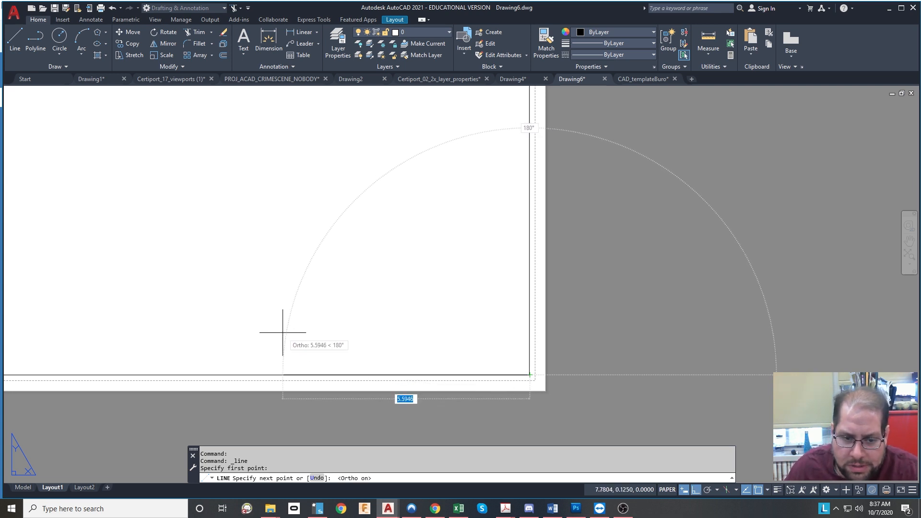
{"action": "mouse_move", "coordinate": [293, 301]}
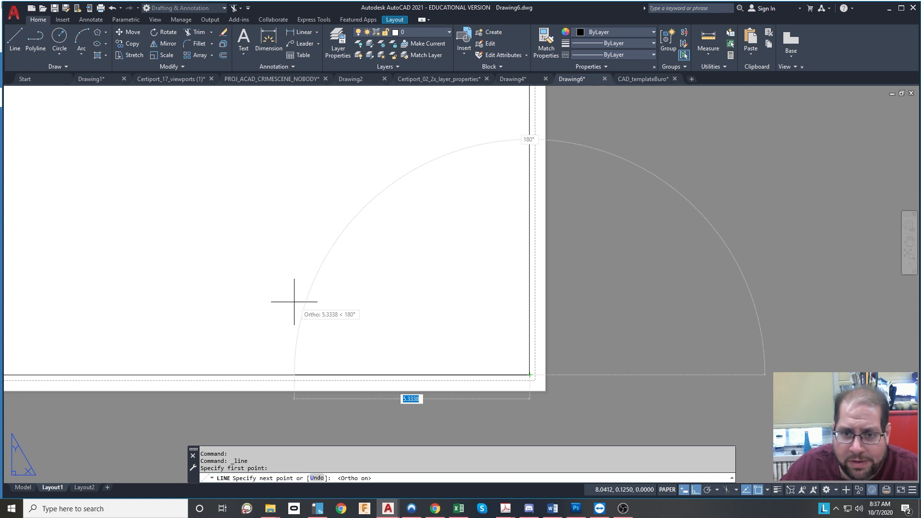
{"action": "type", "text": "1.5"}
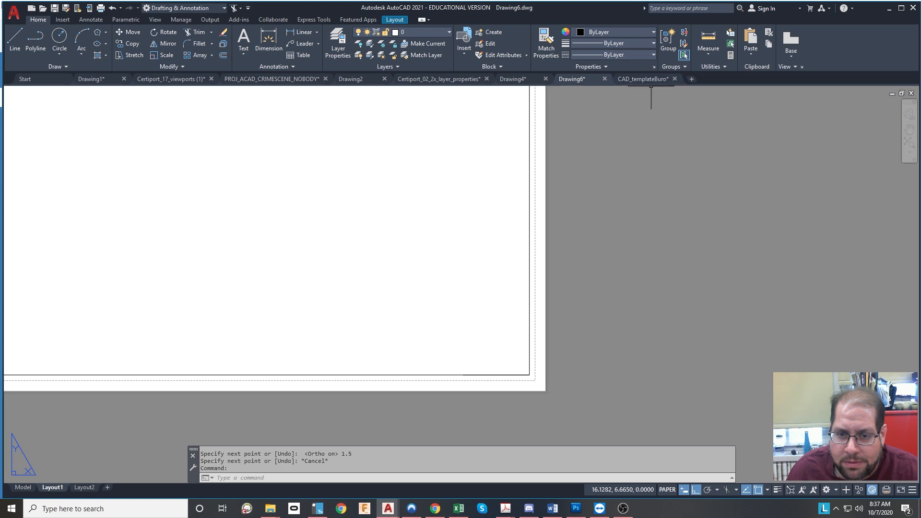
{"action": "left_click", "coordinate": [643, 78]}
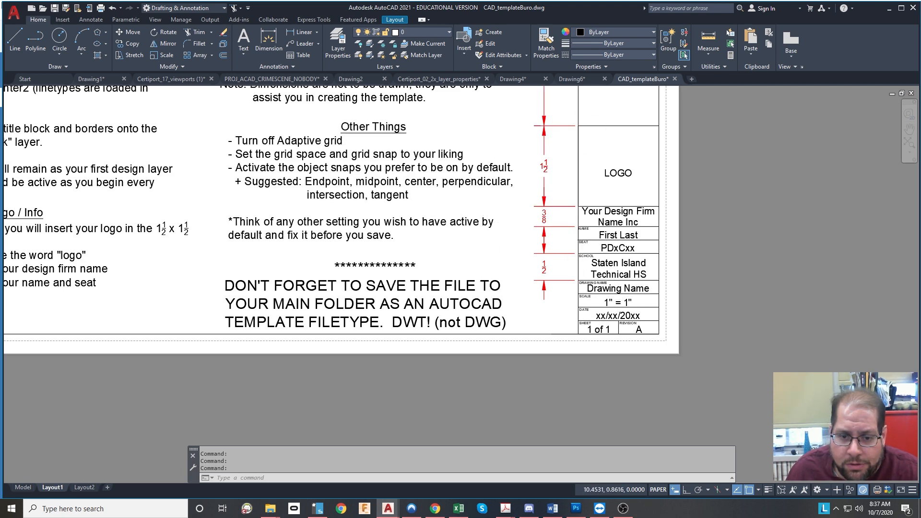
{"action": "left_click", "coordinate": [570, 79]}
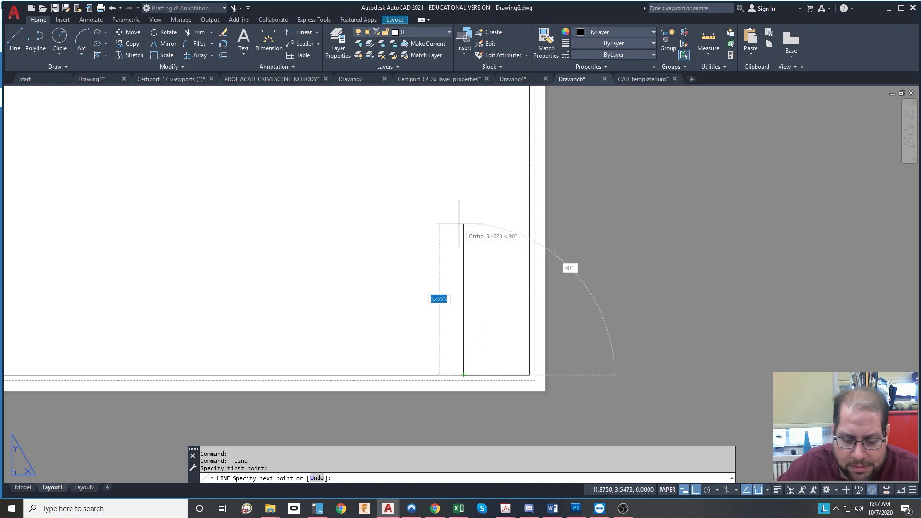
Draw three .25-inch segments and a row divider, then view the reference sheet.
{"action": "type", "text": ".25"}
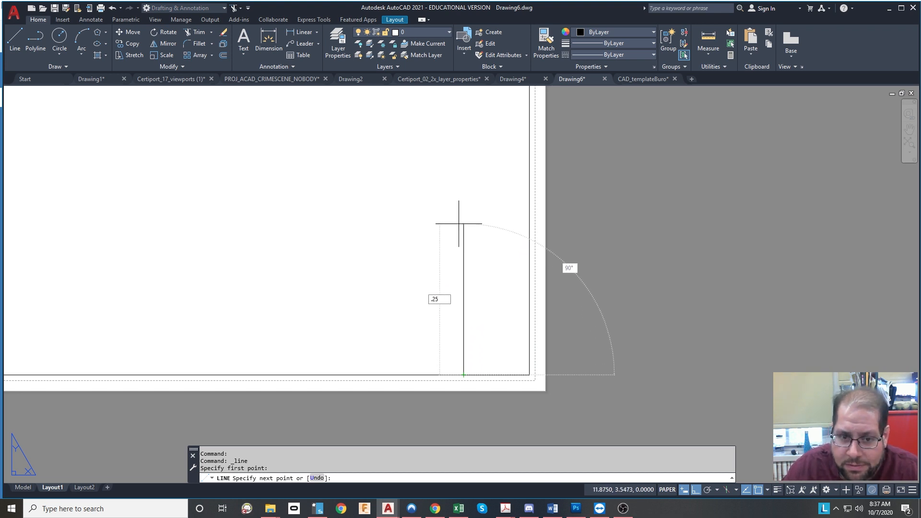
{"action": "type", "text": ".25"}
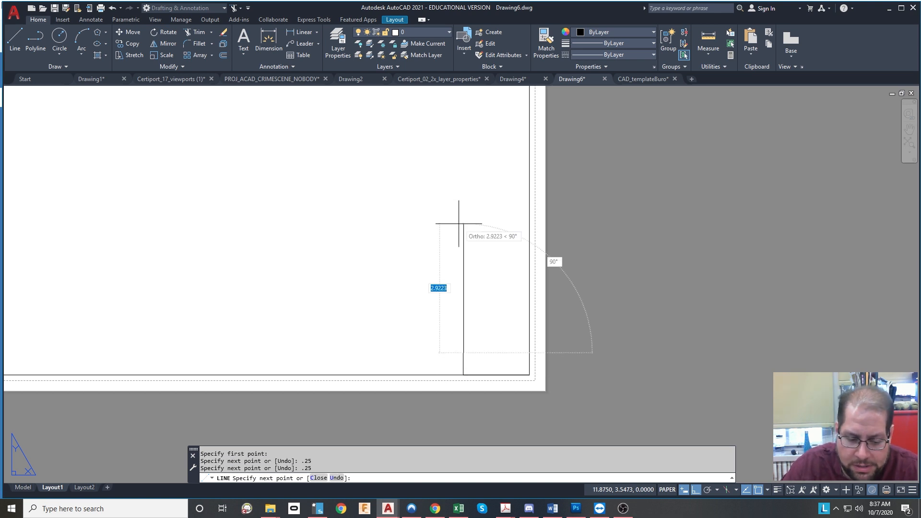
{"action": "type", "text": ".25"}
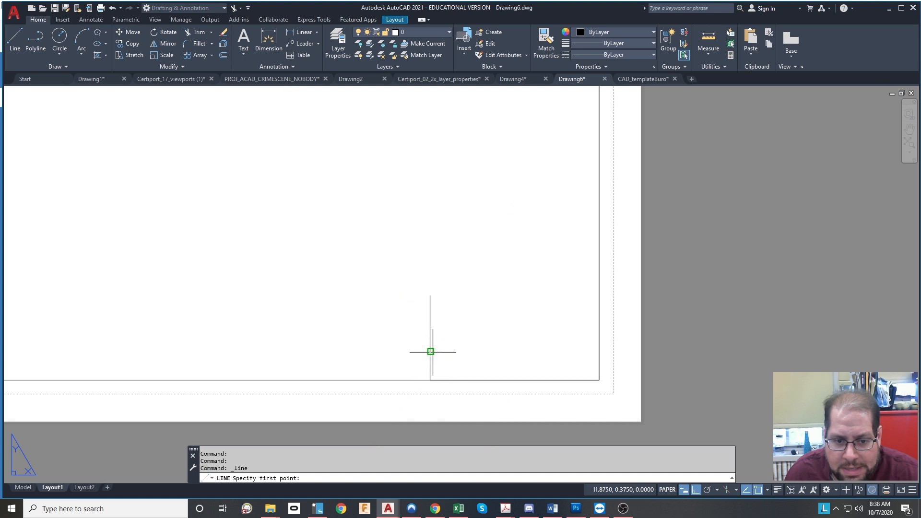
{"action": "left_click", "coordinate": [429, 351]}
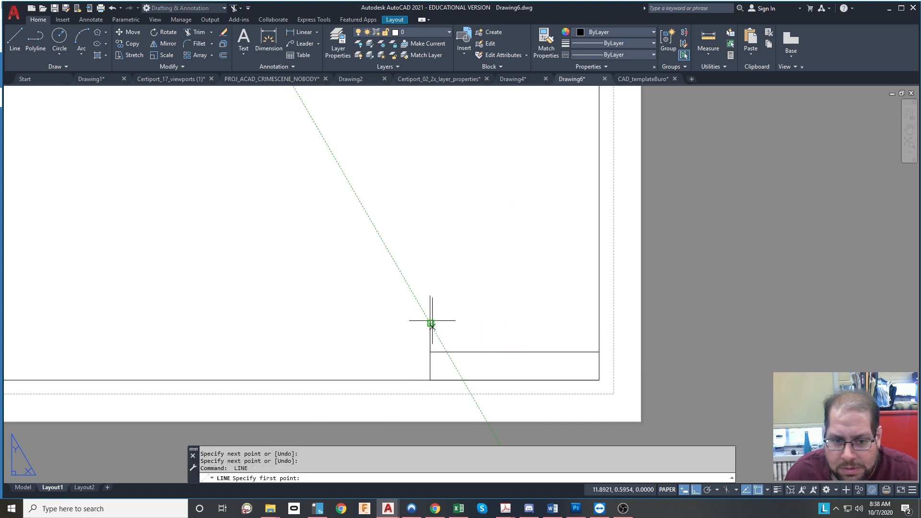
{"action": "left_click", "coordinate": [596, 324]}
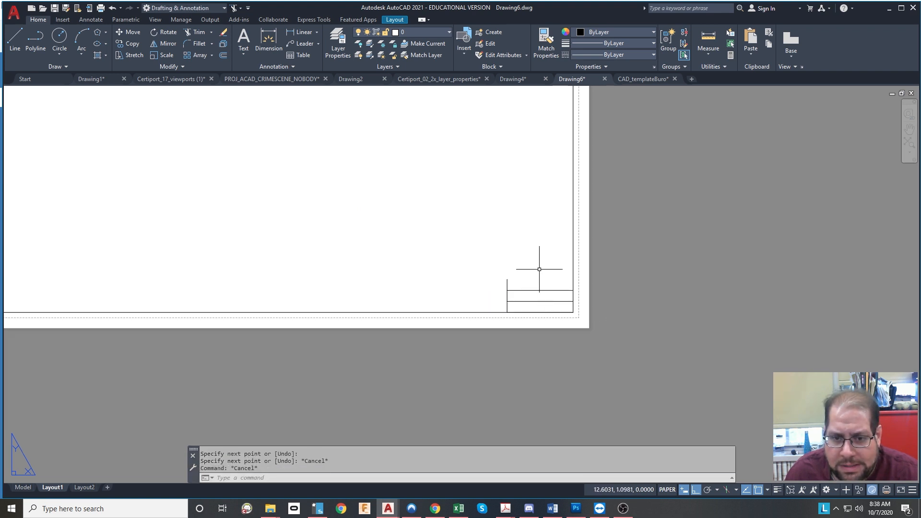
{"action": "left_click", "coordinate": [641, 79]}
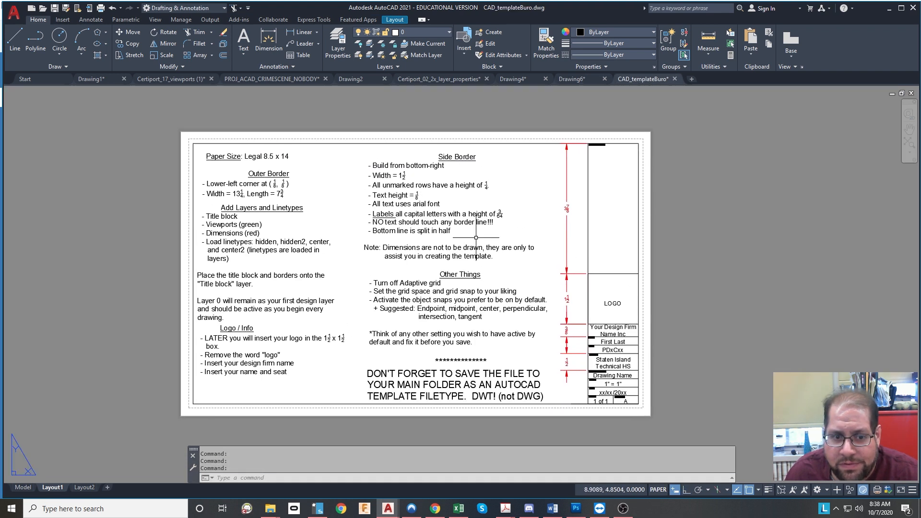
{"action": "scroll", "scroll_direction": "up", "scroll_amount": 3}
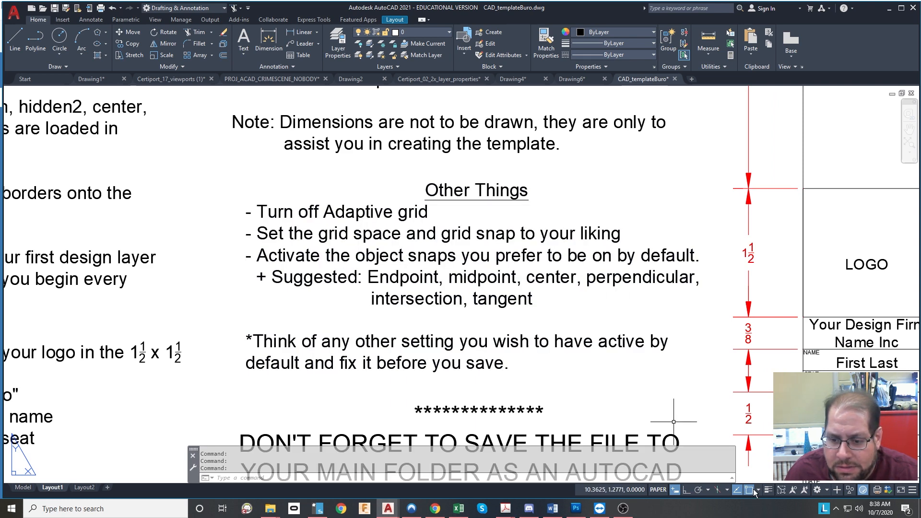
{"action": "mouse_move", "coordinate": [661, 255]}
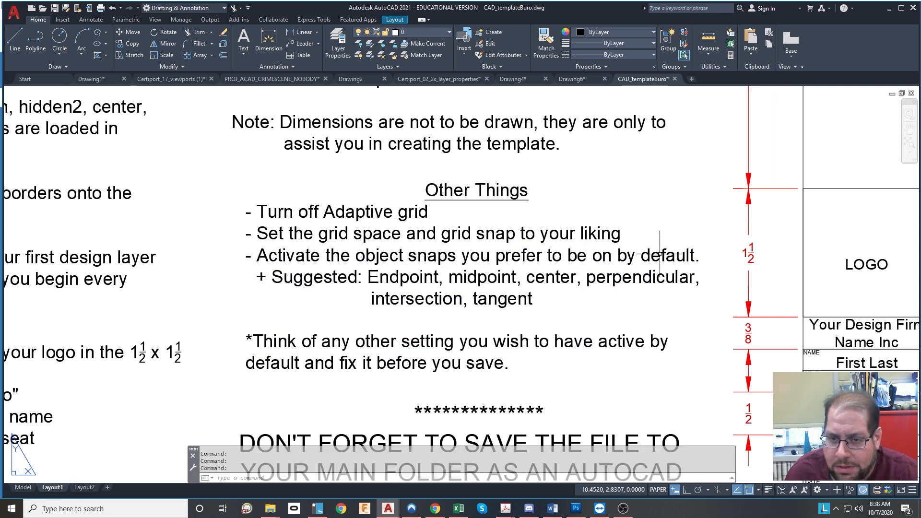
{"action": "left_click", "coordinate": [571, 78]}
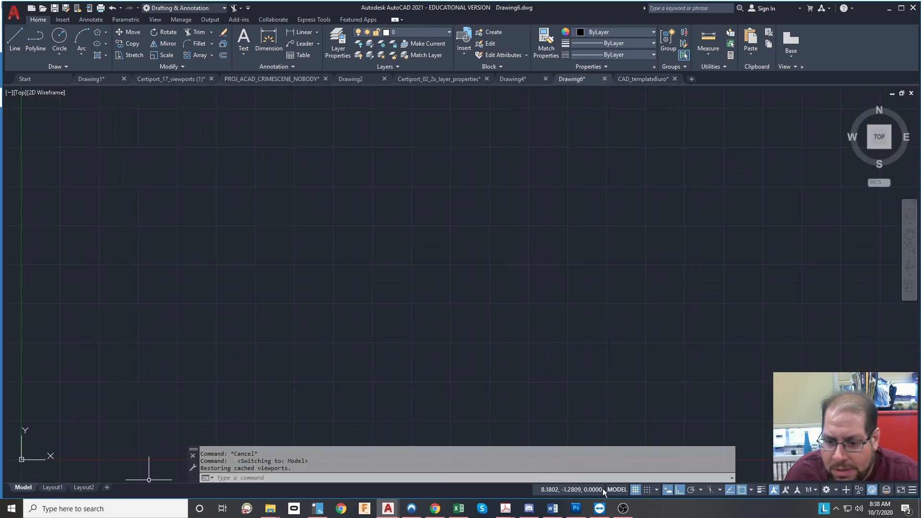
{"action": "left_click", "coordinate": [656, 490]}
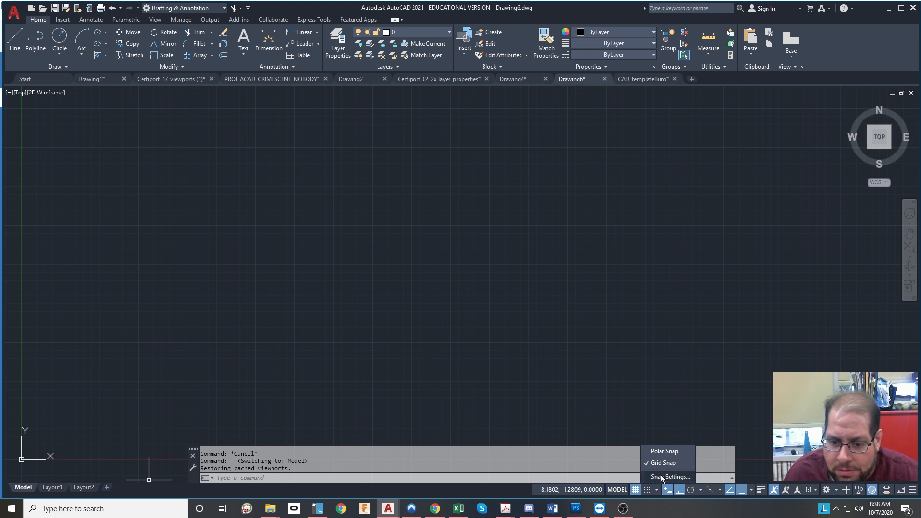
{"action": "left_click", "coordinate": [669, 476]}
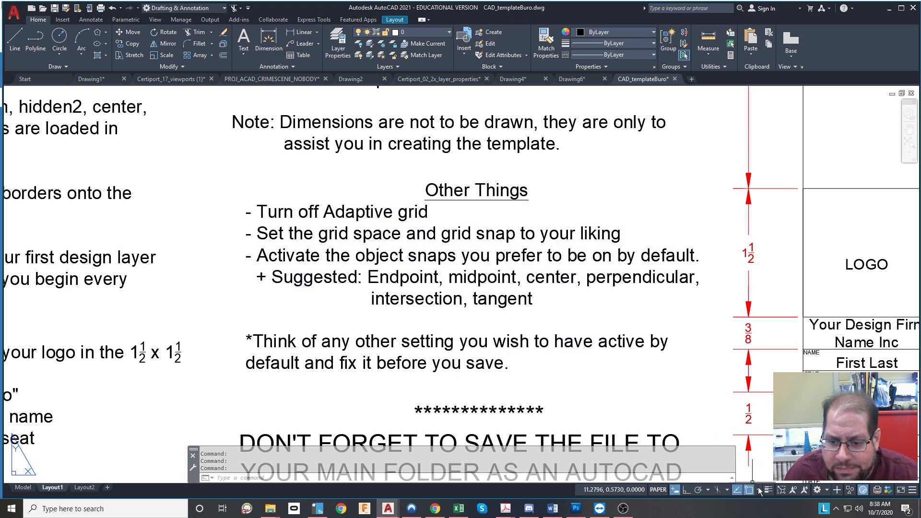
{"action": "left_click", "coordinate": [739, 490]}
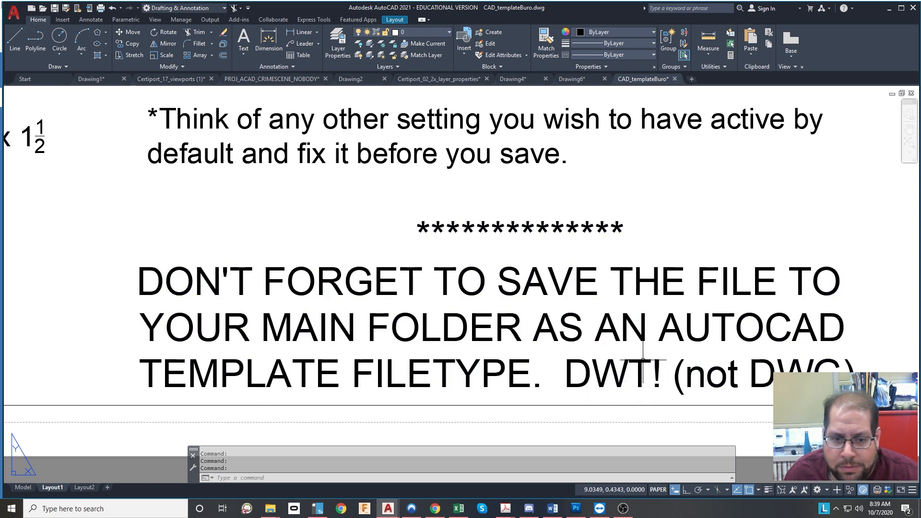
Save Drawing6 as a DWT template, close it, and open a new blank drawing.
{"action": "left_click", "coordinate": [11, 8]}
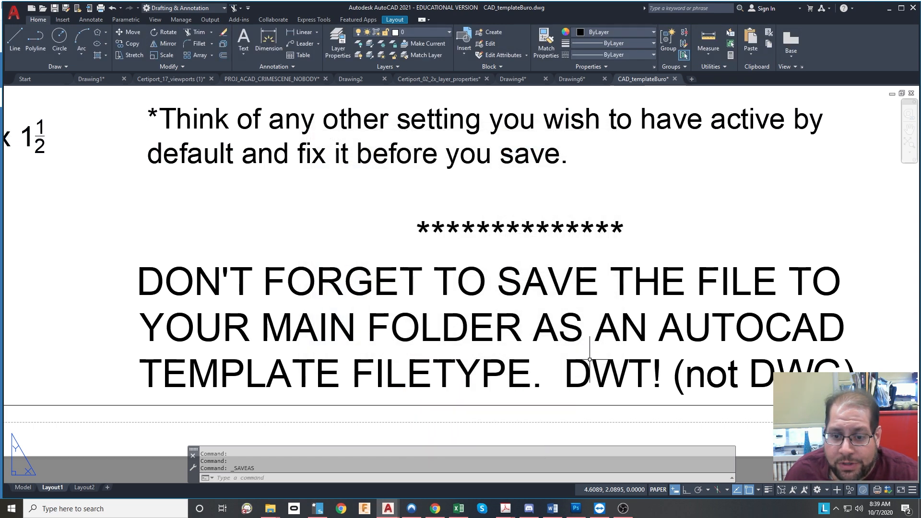
{"action": "left_click", "coordinate": [571, 79]}
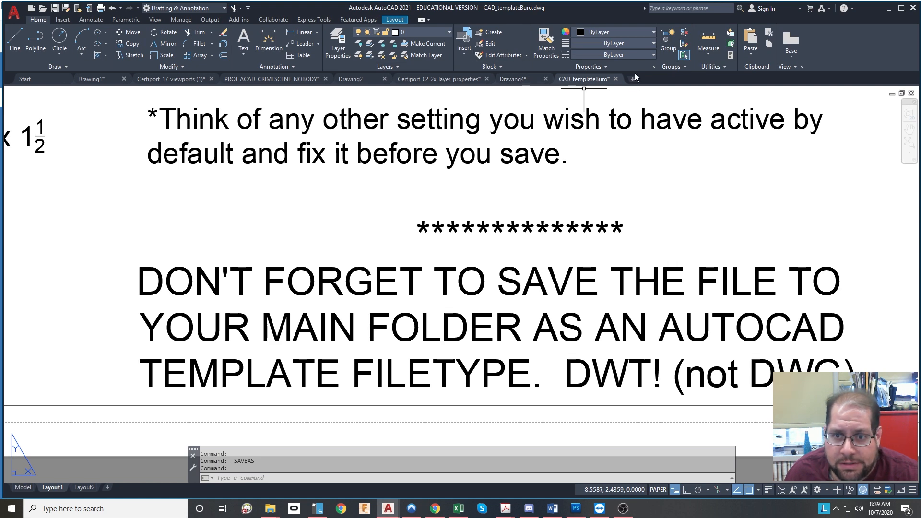
{"action": "left_click", "coordinate": [691, 78]}
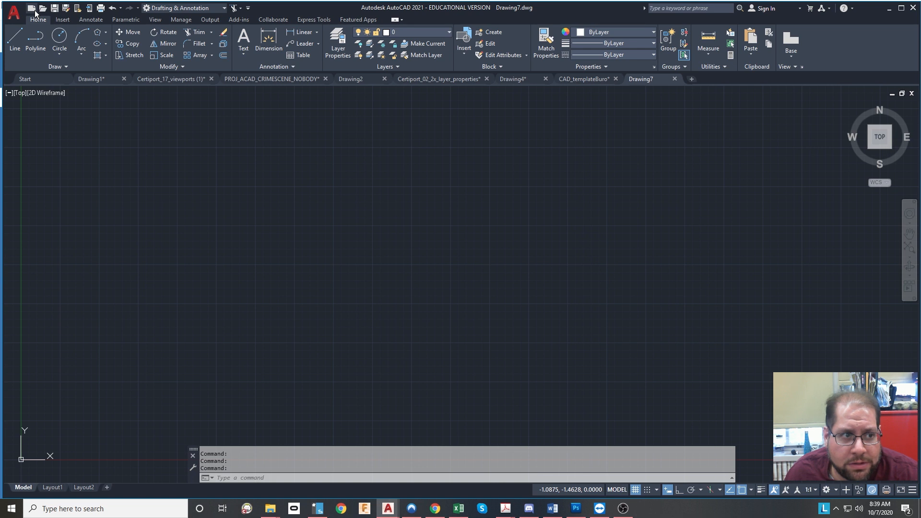
Create Drawing8 from the Buro_House10KM_STD.dwt template.
{"action": "left_click", "coordinate": [13, 10]}
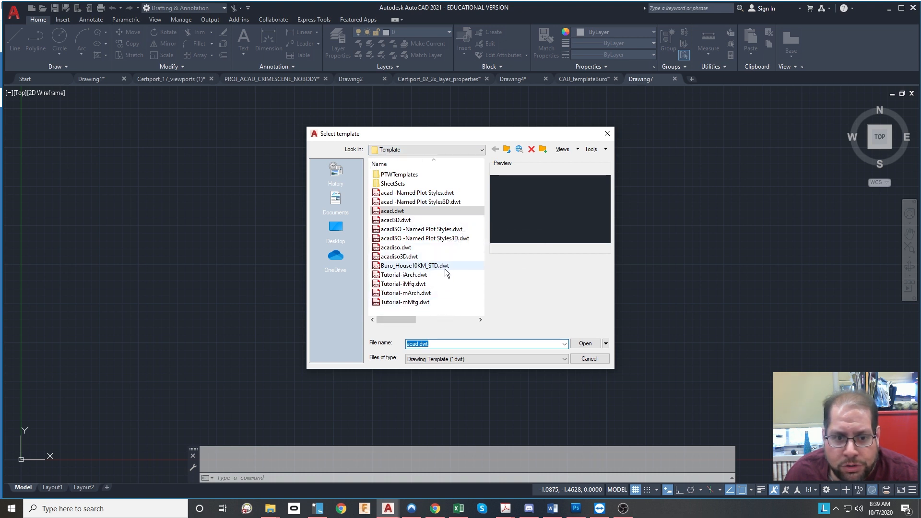
{"action": "left_click", "coordinate": [413, 266]}
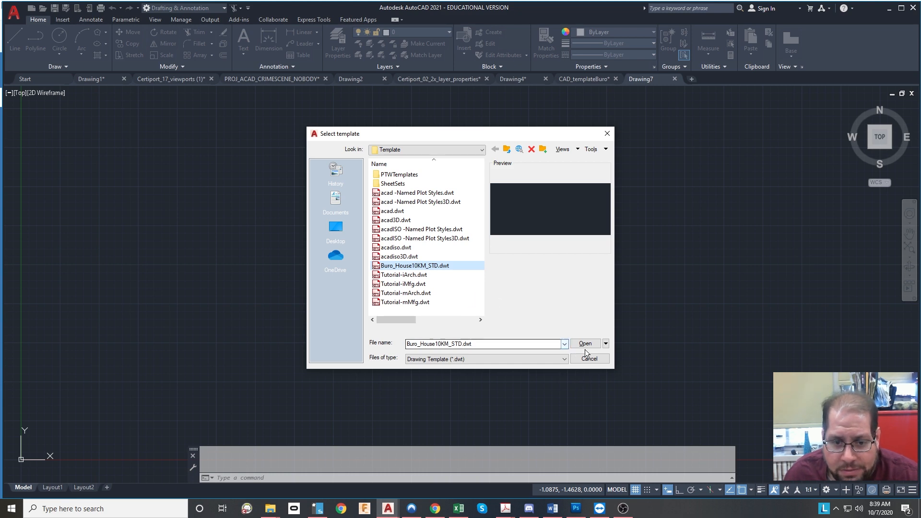
{"action": "left_click", "coordinate": [586, 343]}
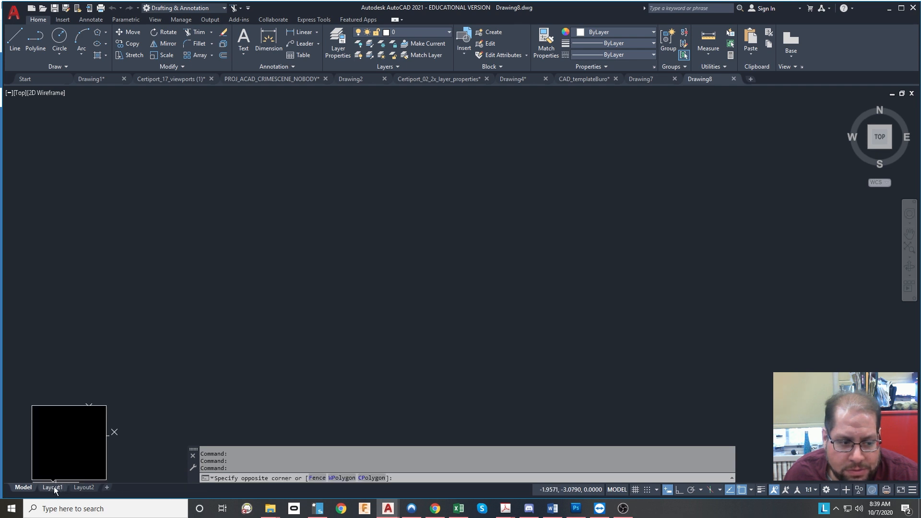
Compare Layout1 and Model, then return to Layout1 to show the border and 10KM title block.
{"action": "left_click", "coordinate": [52, 487]}
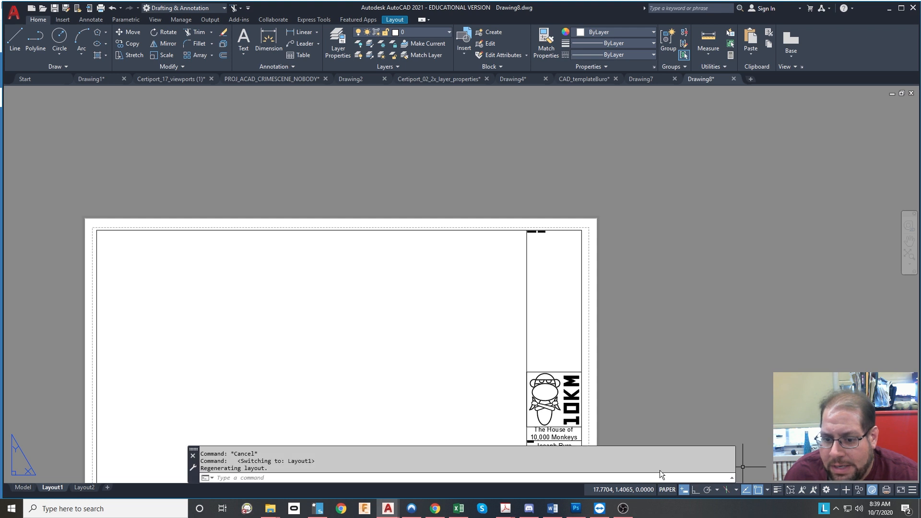
{"action": "left_click", "coordinate": [23, 487]}
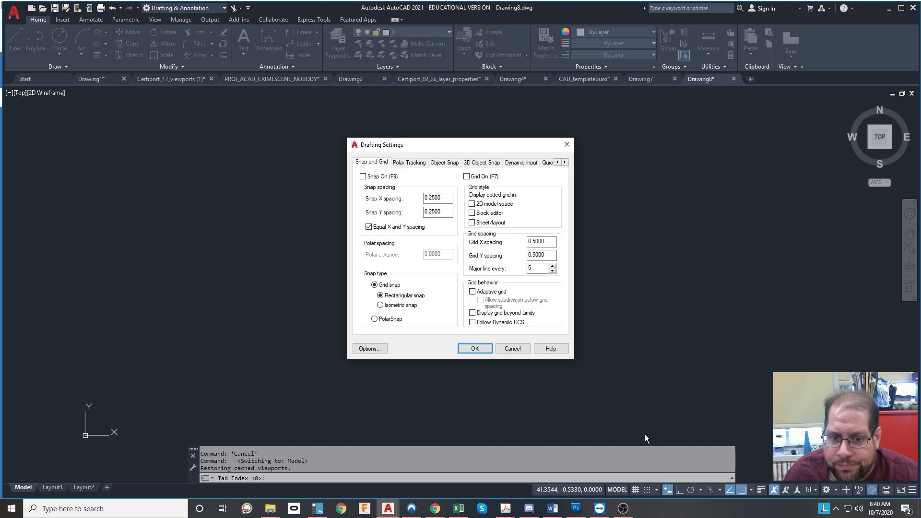
{"action": "left_click", "coordinate": [473, 348]}
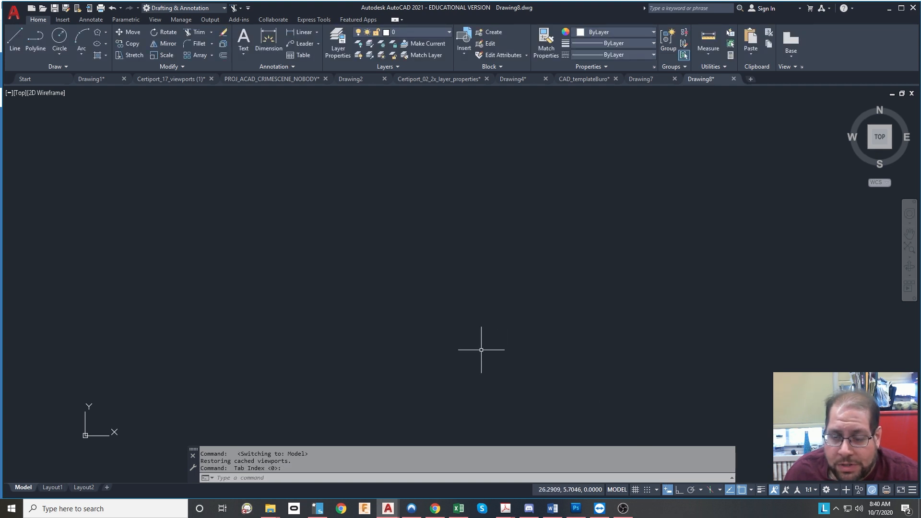
{"action": "mouse_move", "coordinate": [499, 341]}
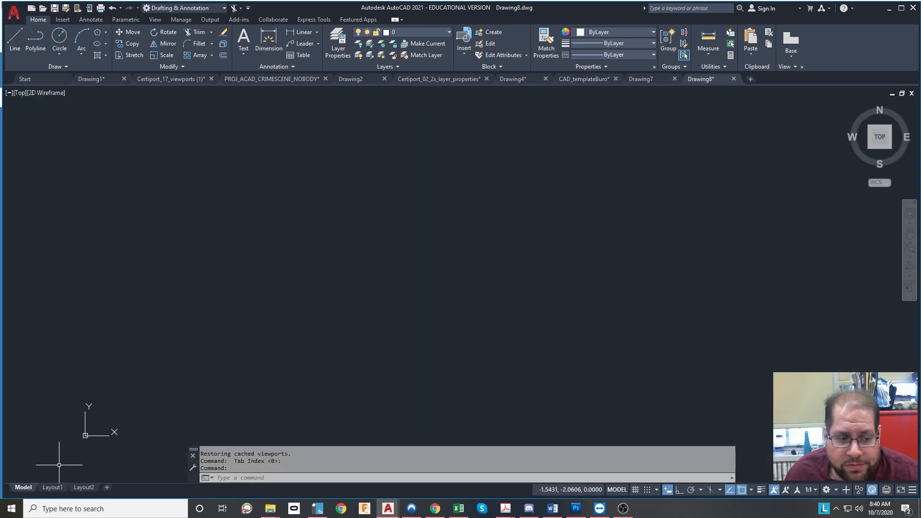
{"action": "left_click", "coordinate": [52, 487]}
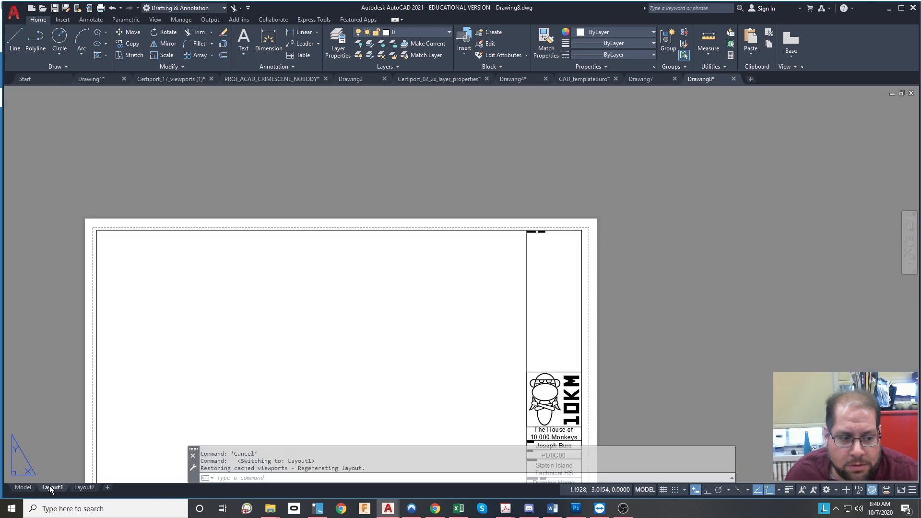